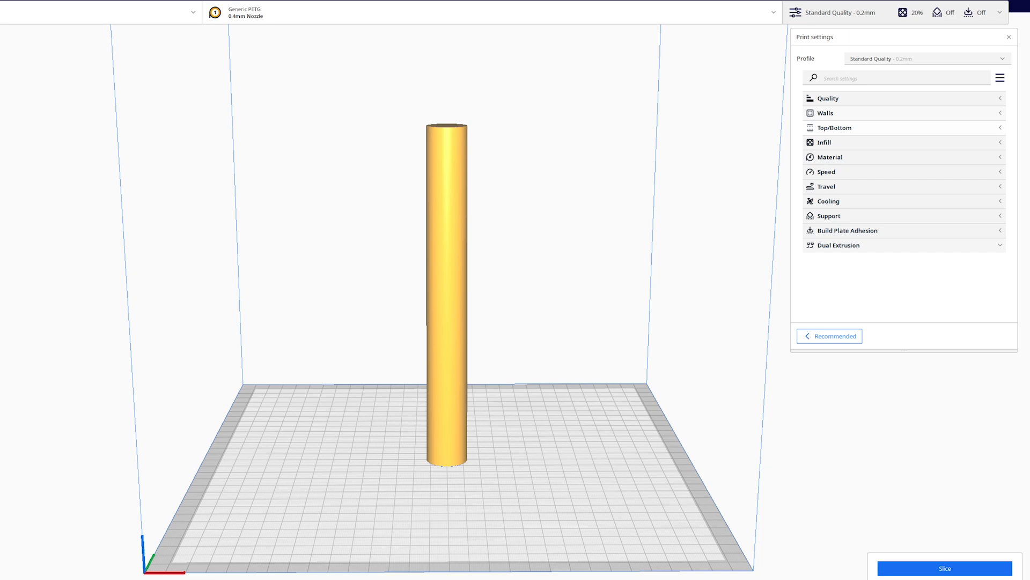
Slice the tall cylinder (5 h 56 min, 55 g) and orbit its layer preview.
left_click(944, 568)
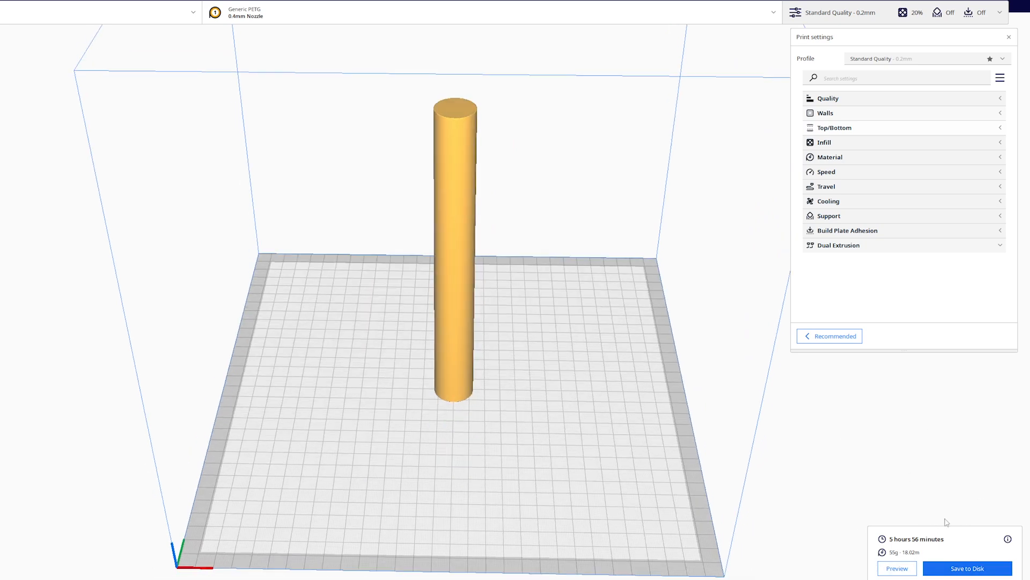
left_click(896, 568)
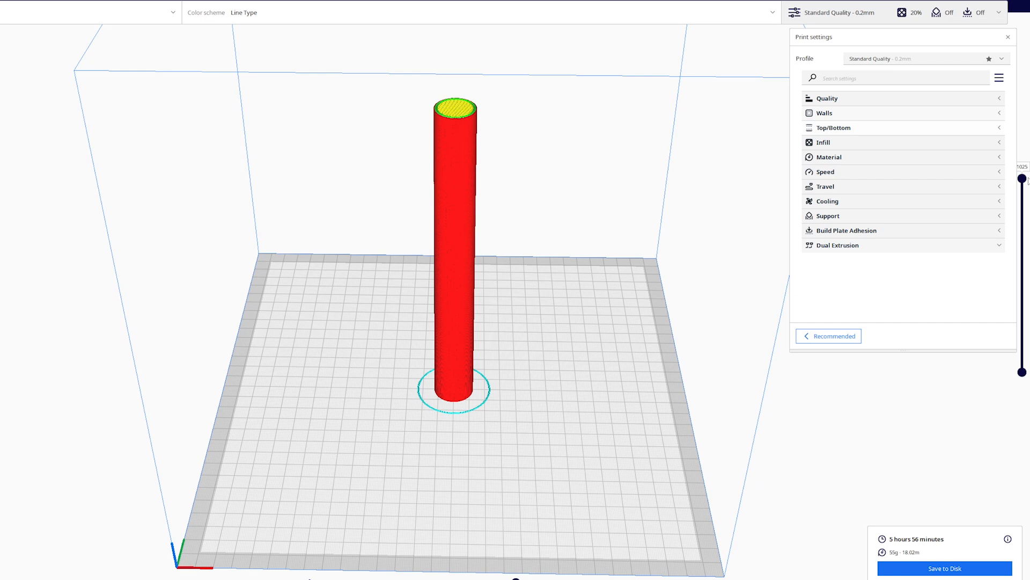
left_click_drag(1022, 178, 1022, 275)
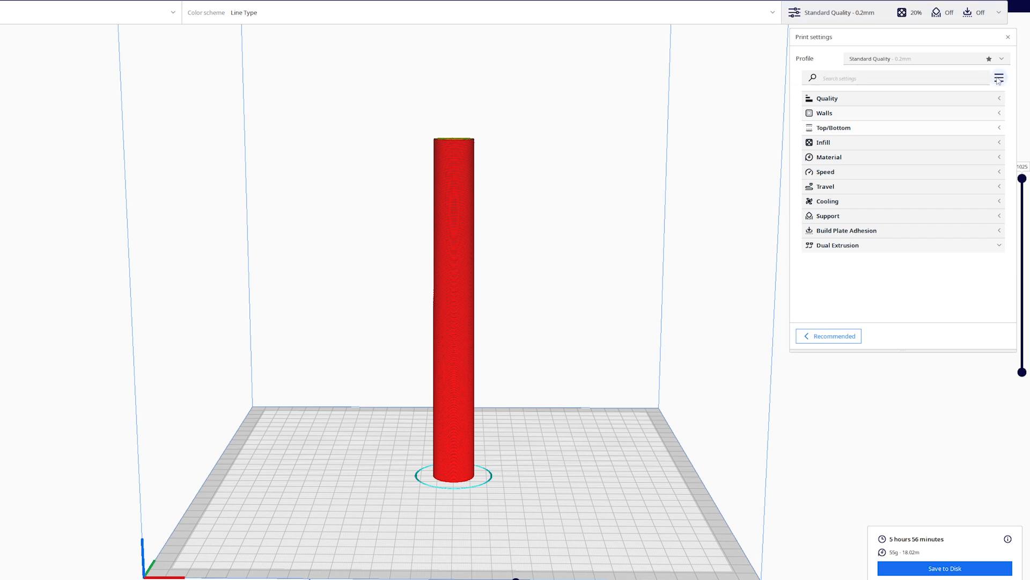
Open the material and nozzle panel, showing PETG with a 0.4 mm nozzle.
left_click(998, 77)
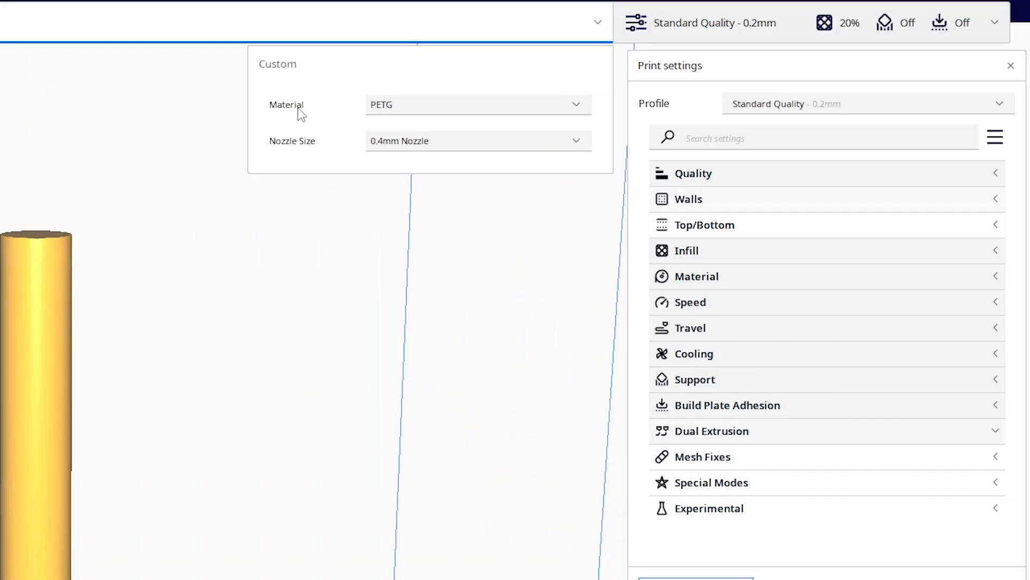
mouse_move(488, 107)
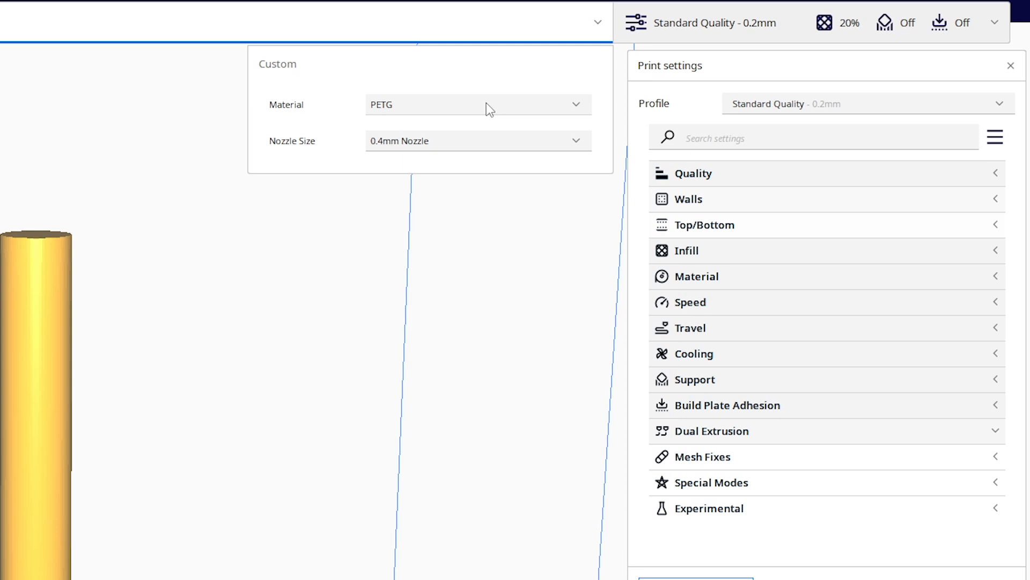
mouse_move(315, 144)
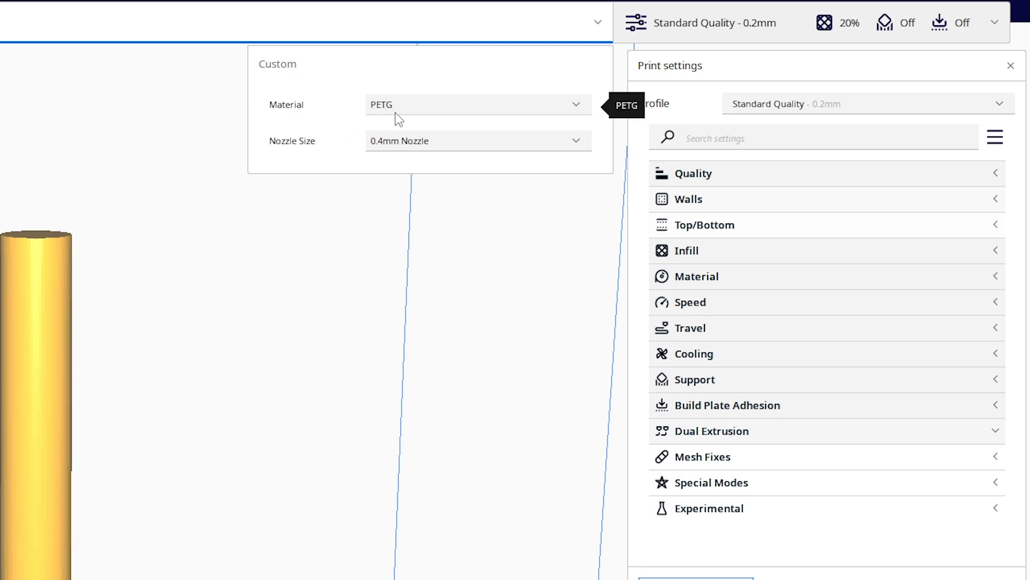
mouse_move(437, 123)
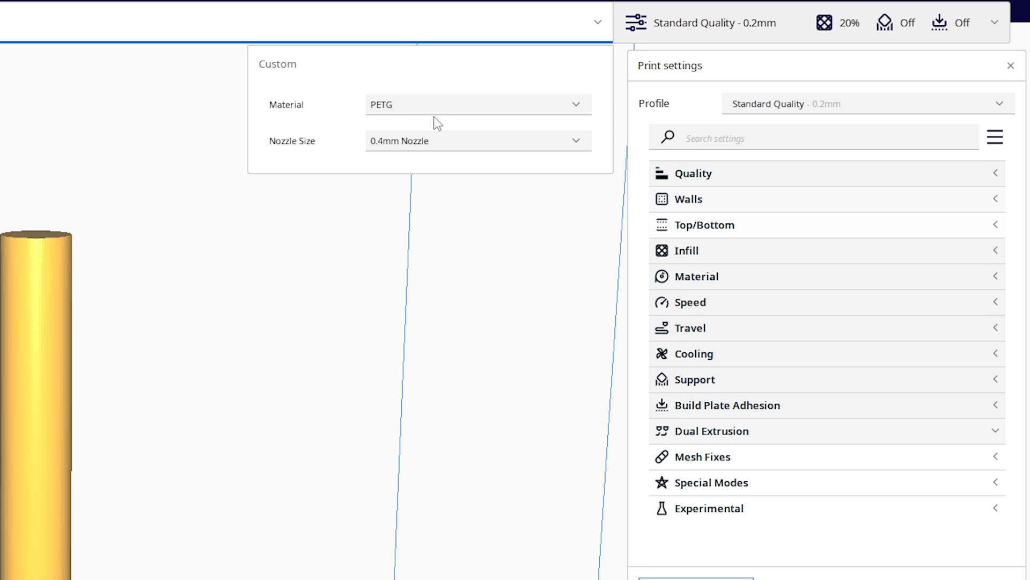
mouse_move(402, 125)
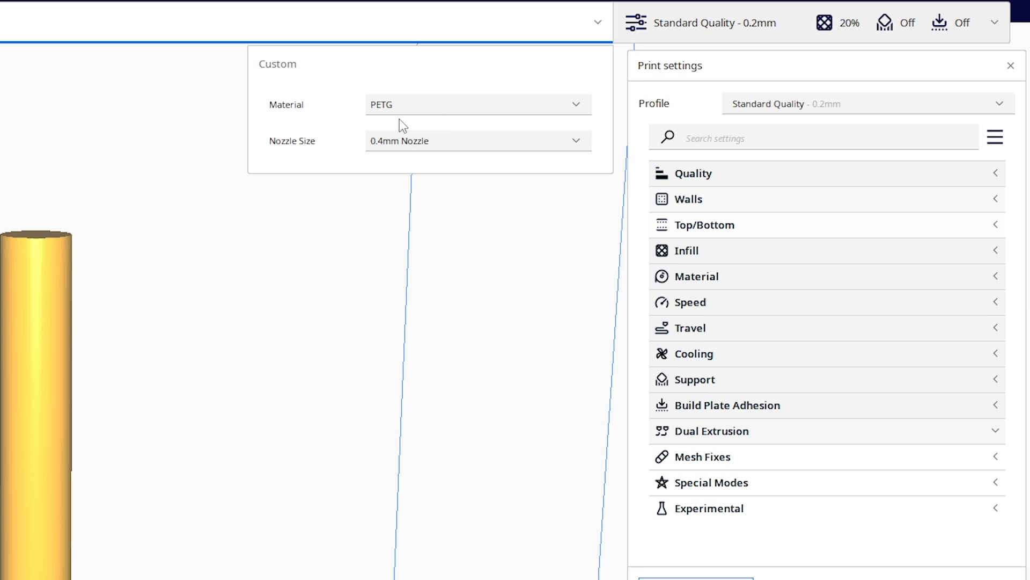
mouse_move(366, 146)
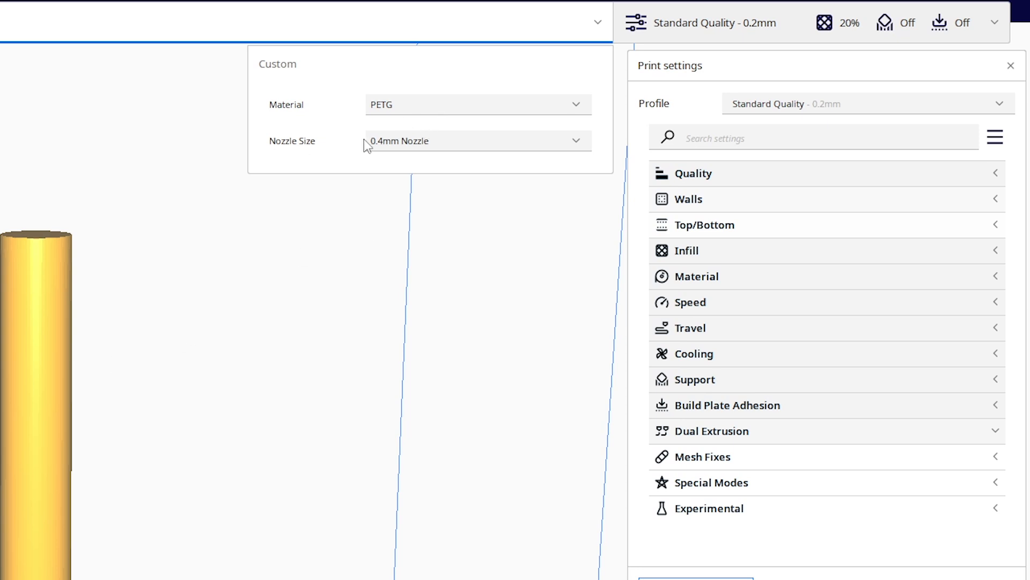
mouse_move(262, 163)
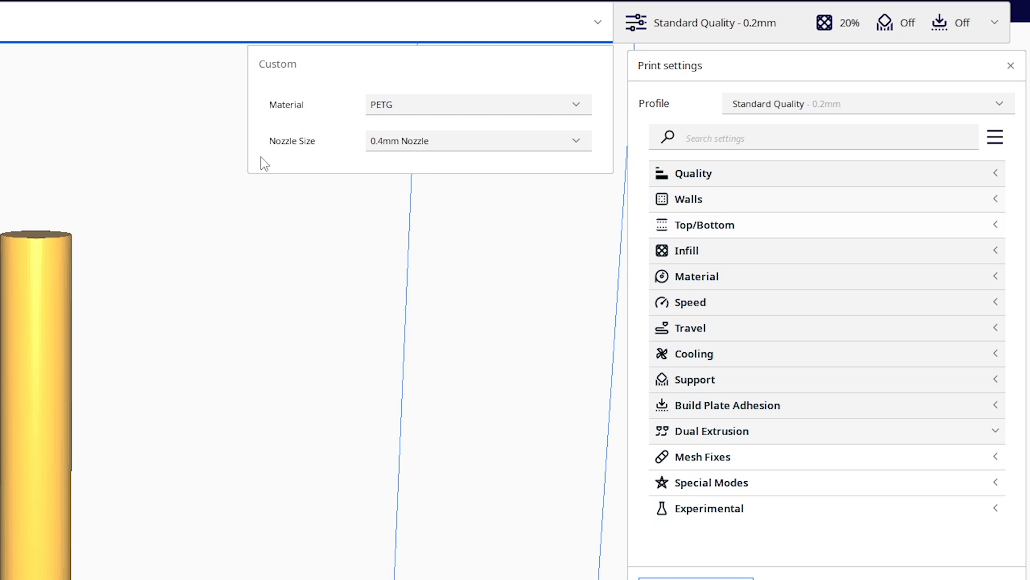
mouse_move(271, 159)
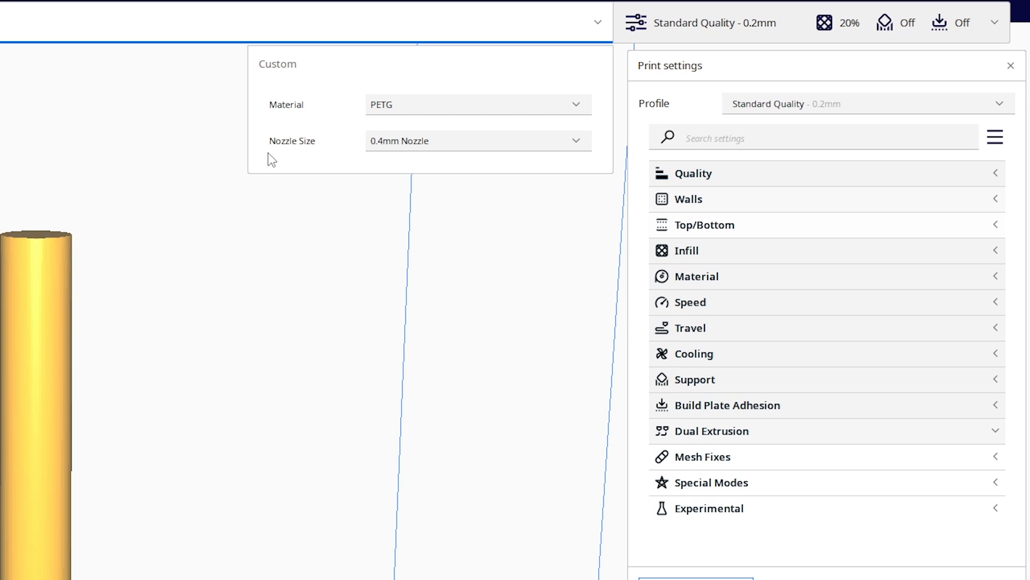
mouse_move(467, 172)
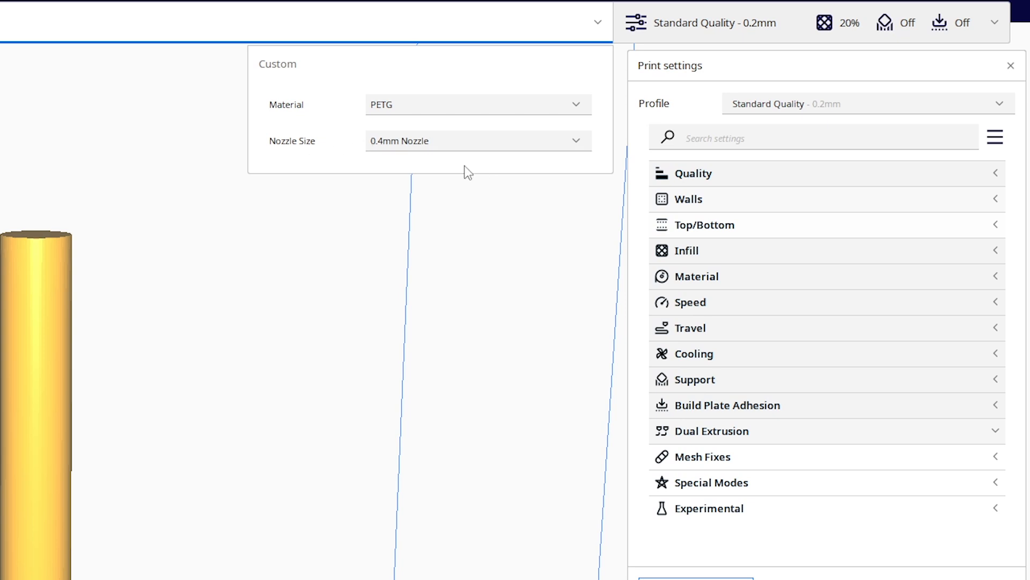
mouse_move(355, 157)
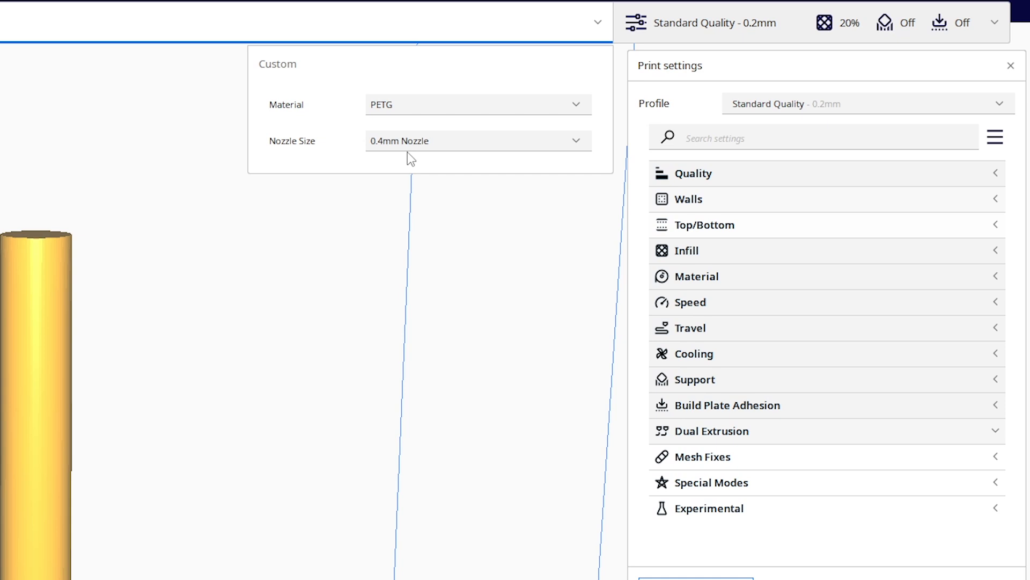
Switch the nozzle to 0.8 mm, changing the profile to Draft Quality 0.32 mm.
left_click(477, 141)
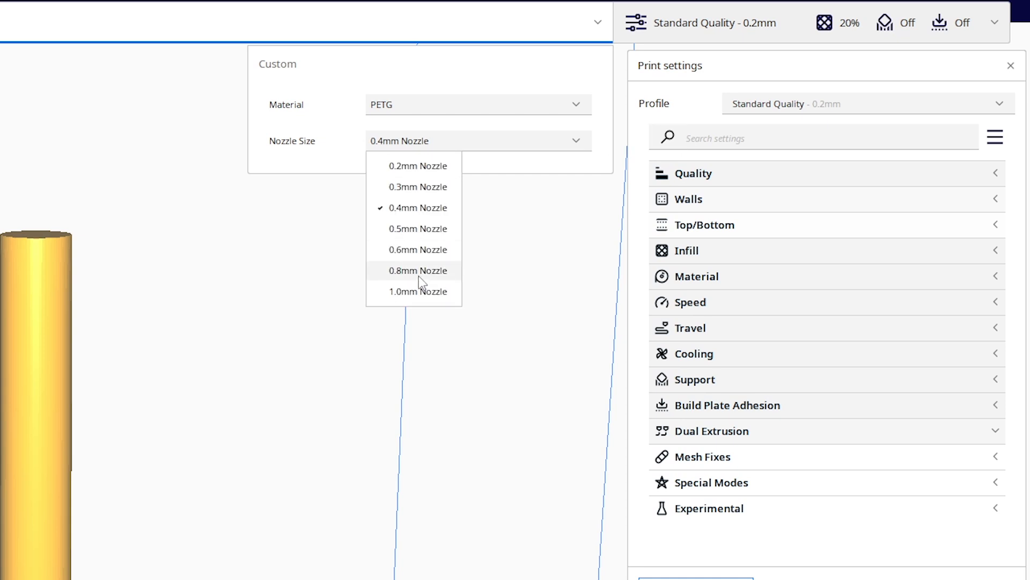
left_click(416, 270)
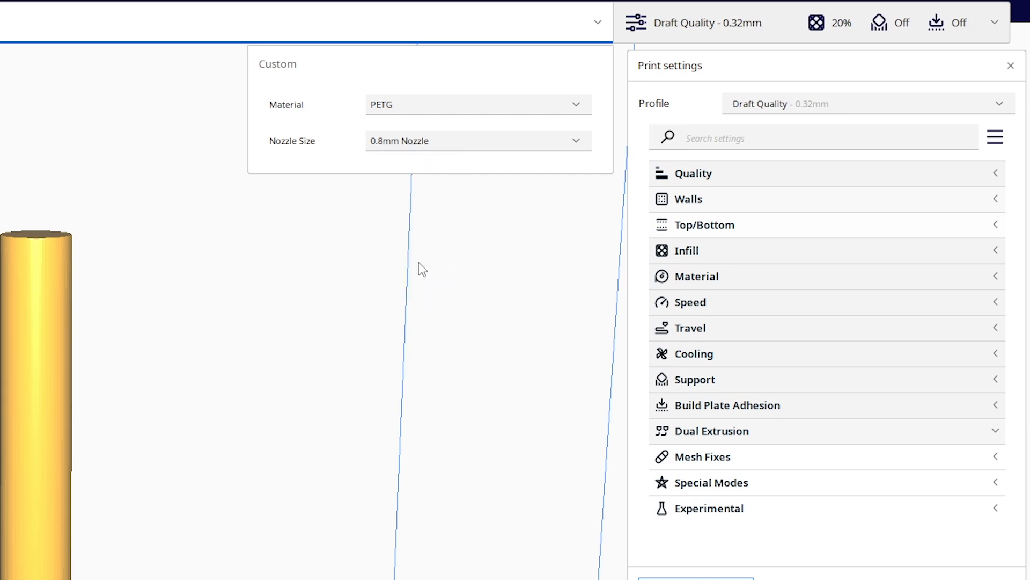
mouse_move(416, 244)
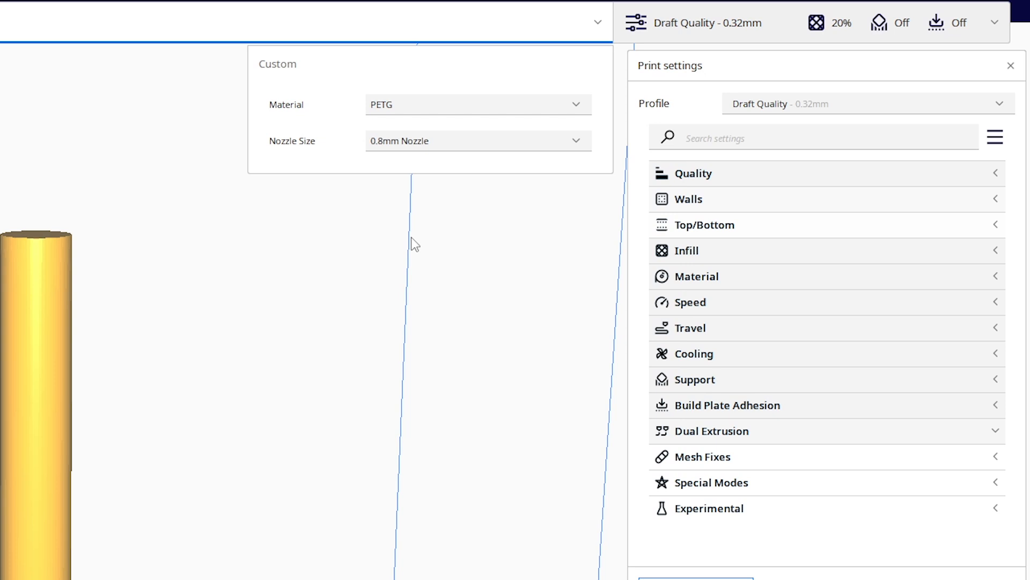
mouse_move(419, 152)
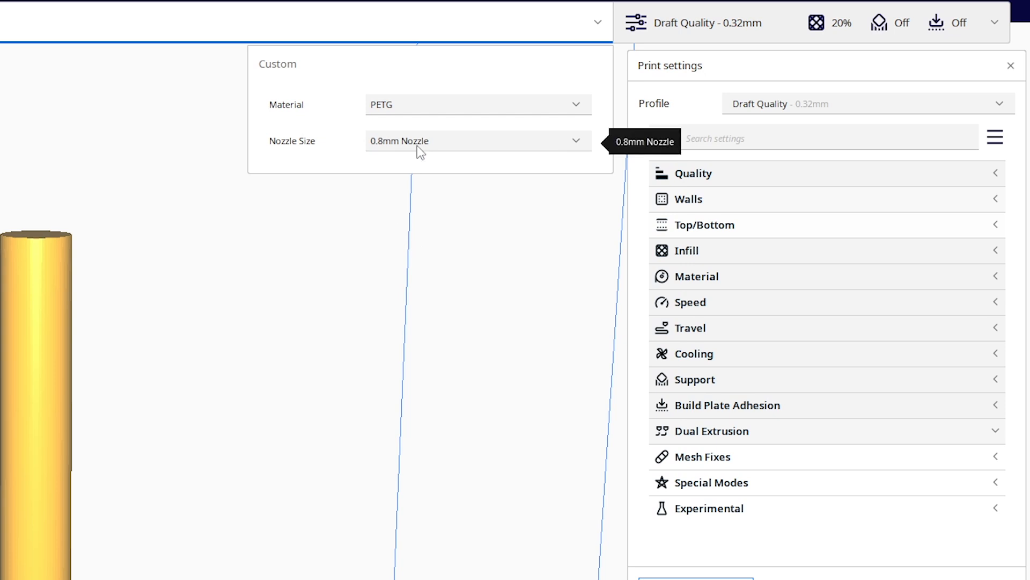
Set Quality > Line Width to 0.9 mm and collapse the Quality group.
left_click(693, 173)
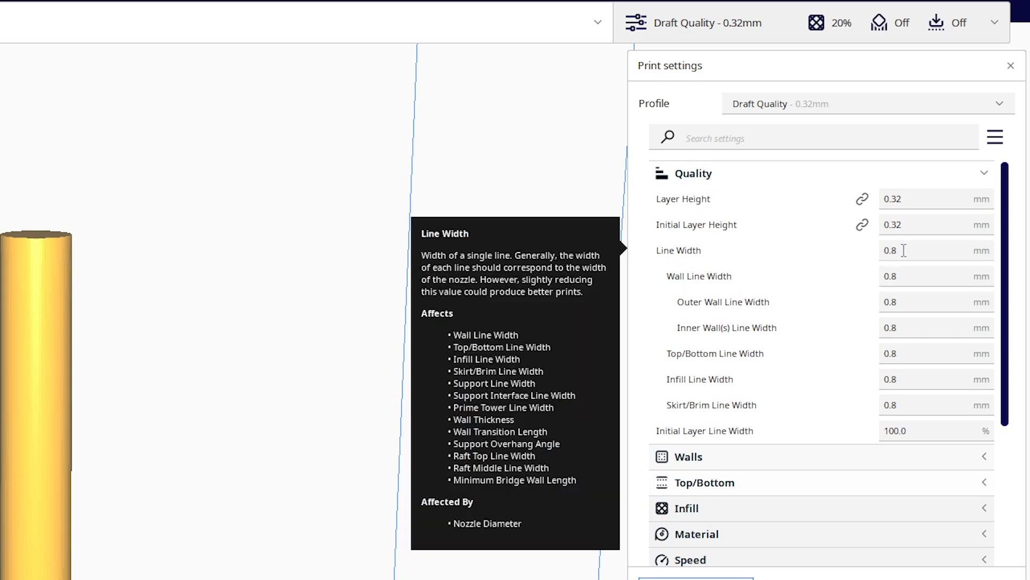
mouse_move(902, 267)
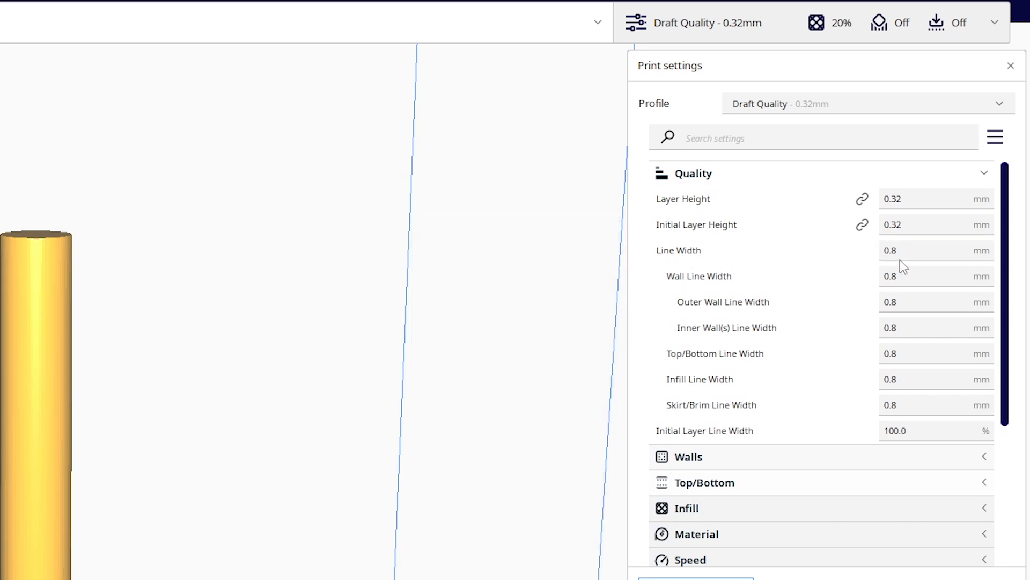
mouse_move(907, 251)
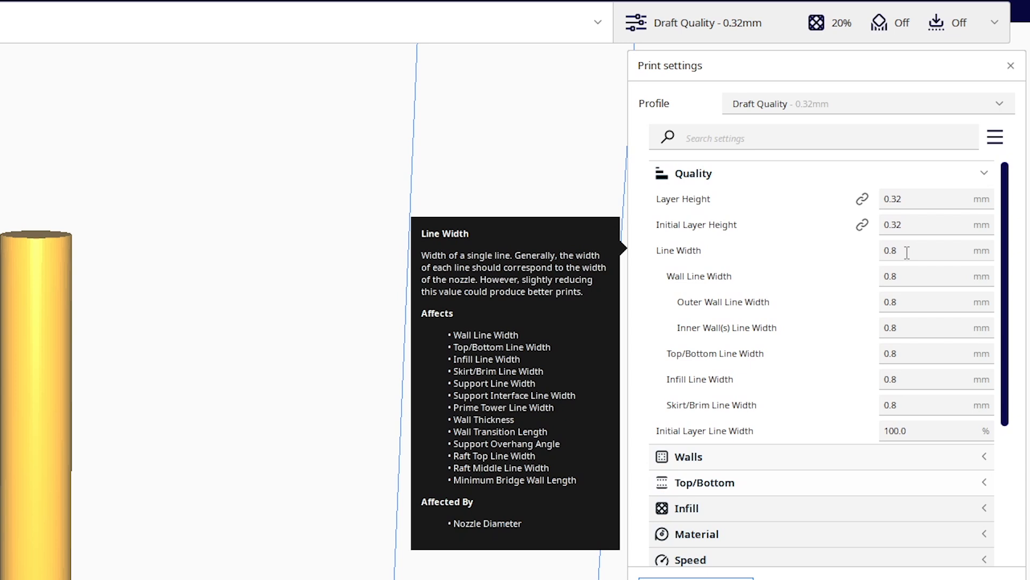
left_click(933, 249)
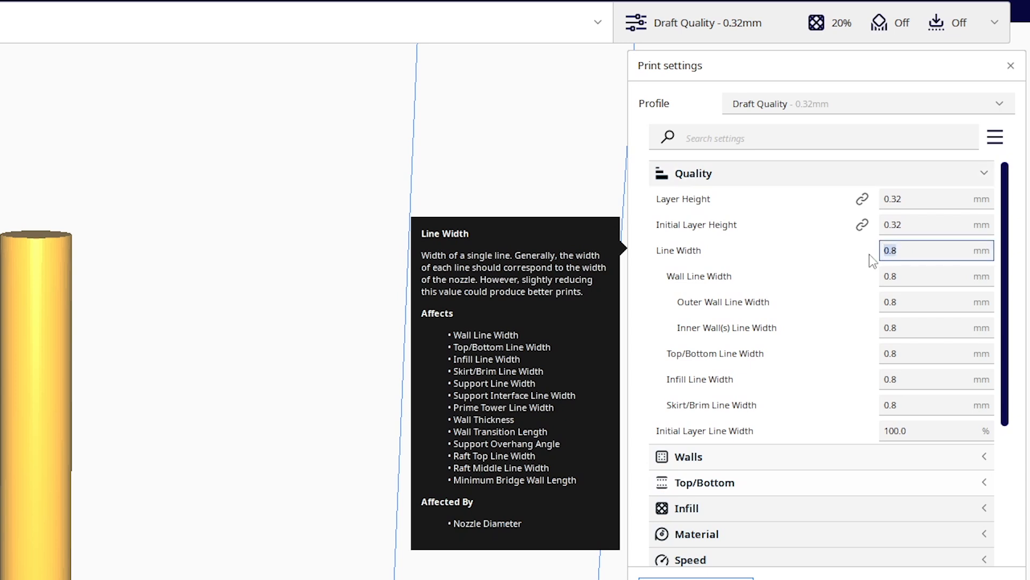
type("0.")
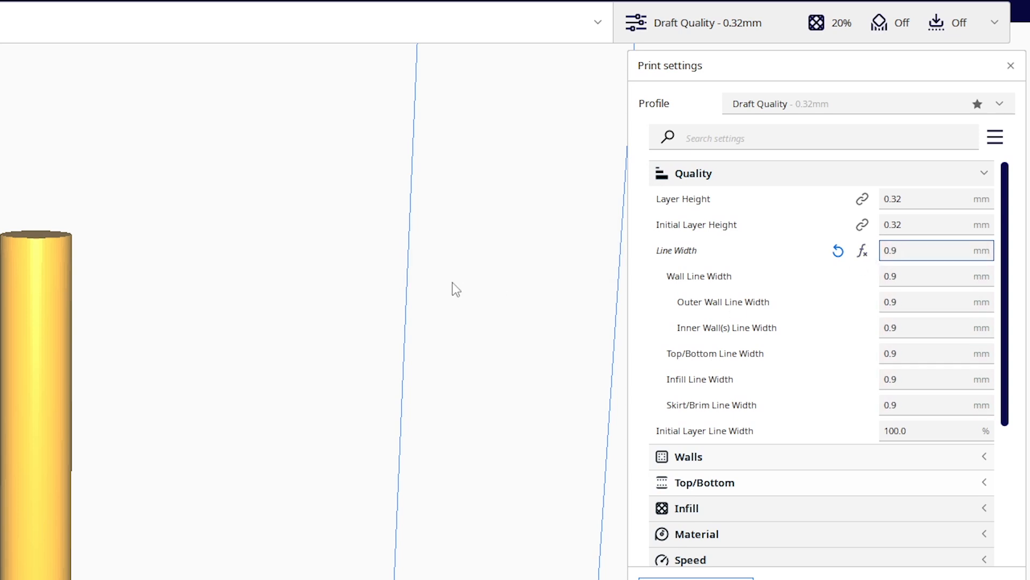
mouse_move(626, 273)
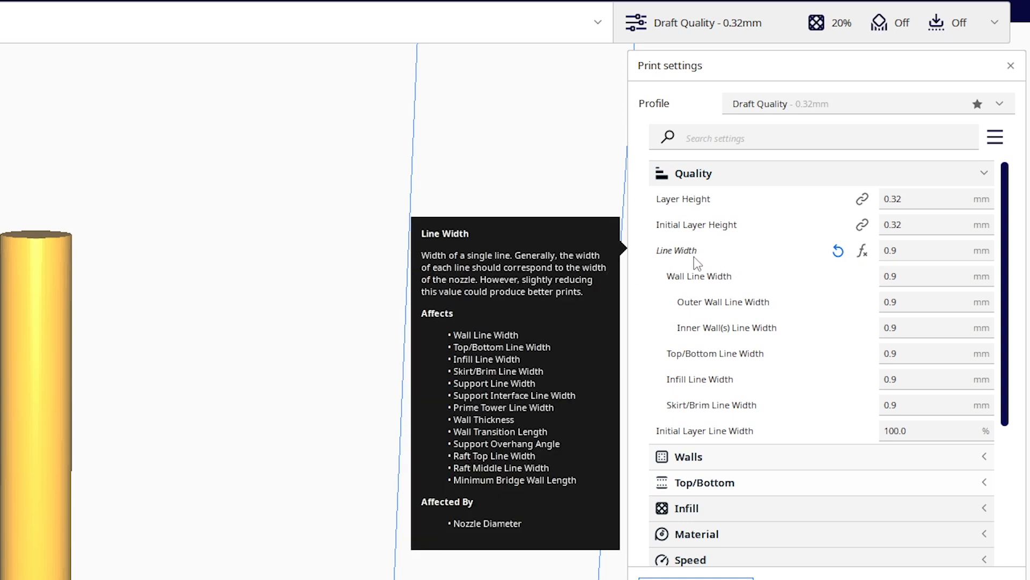
mouse_move(897, 263)
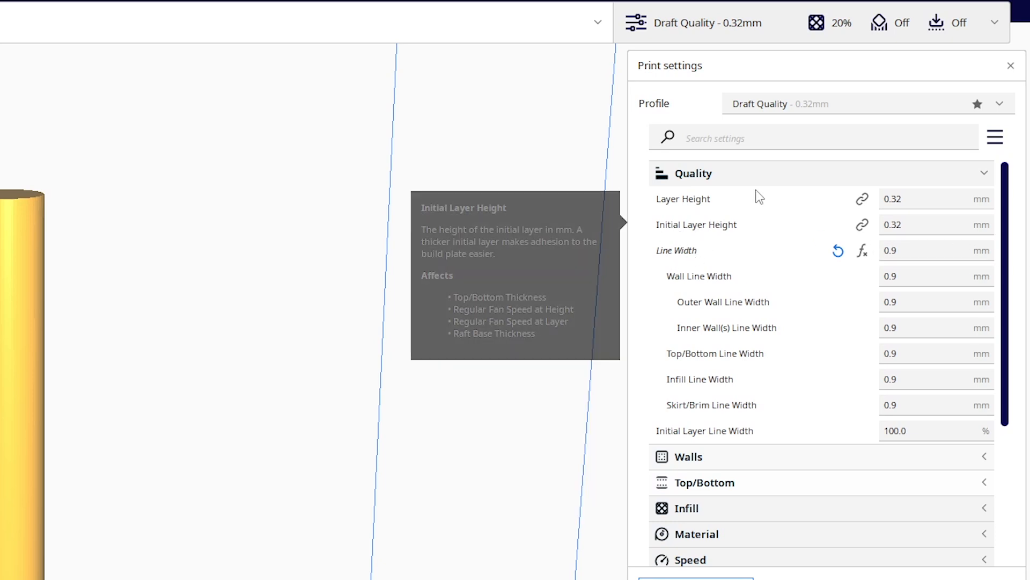
left_click(693, 173)
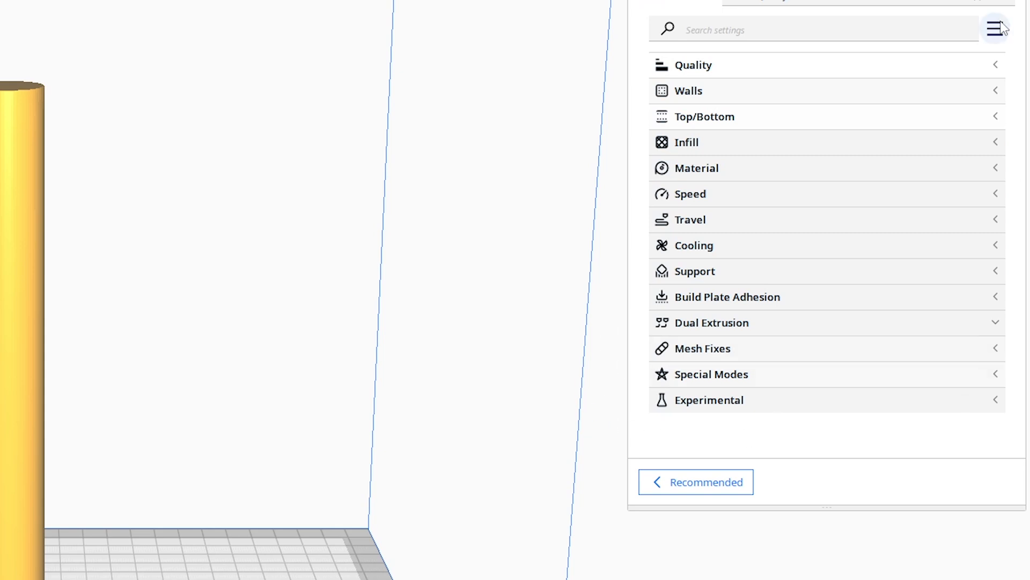
Confirm Expert settings visibility and expand the Special Modes category.
left_click(995, 29)
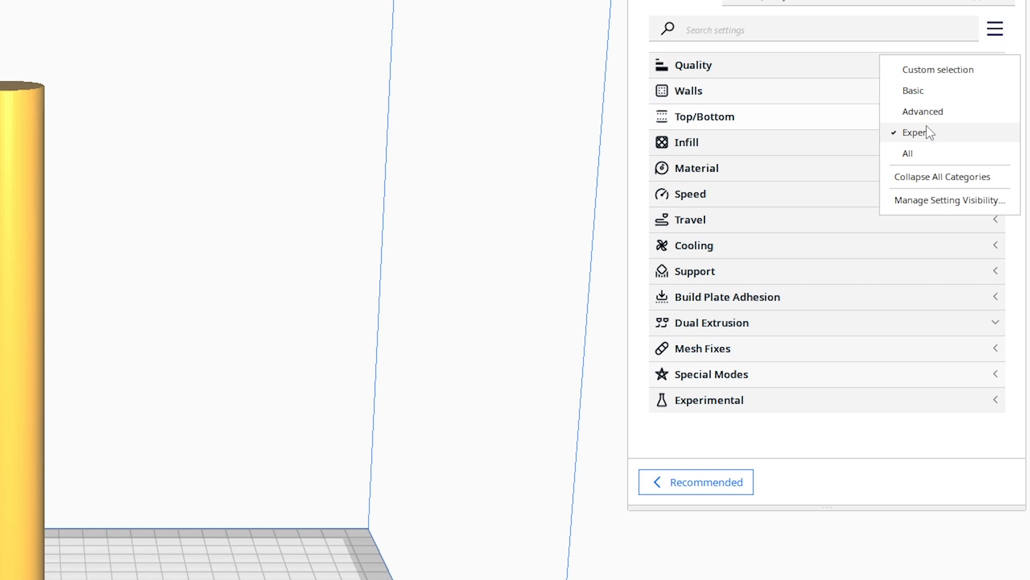
mouse_move(937, 70)
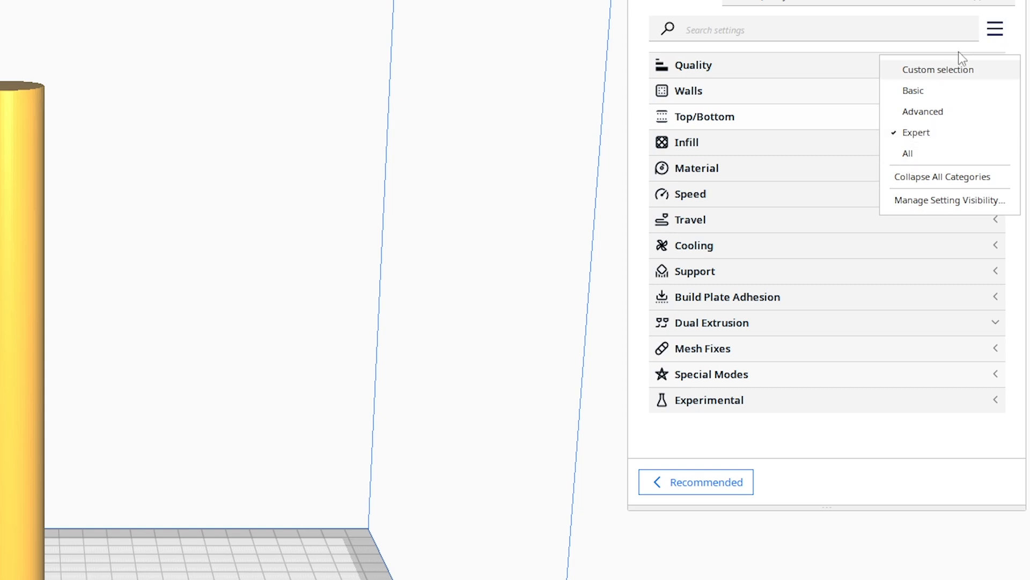
mouse_move(713, 383)
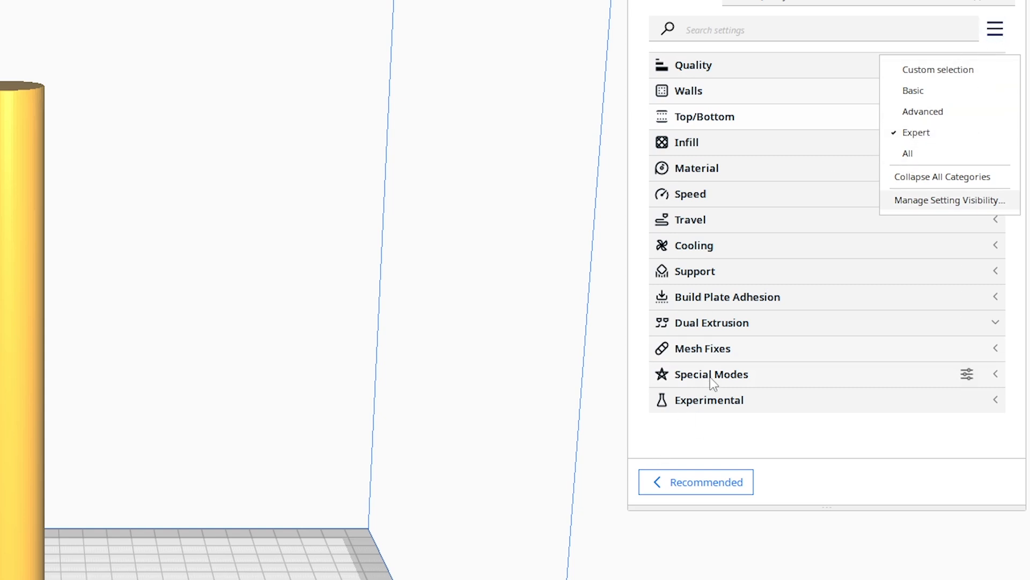
left_click(710, 374)
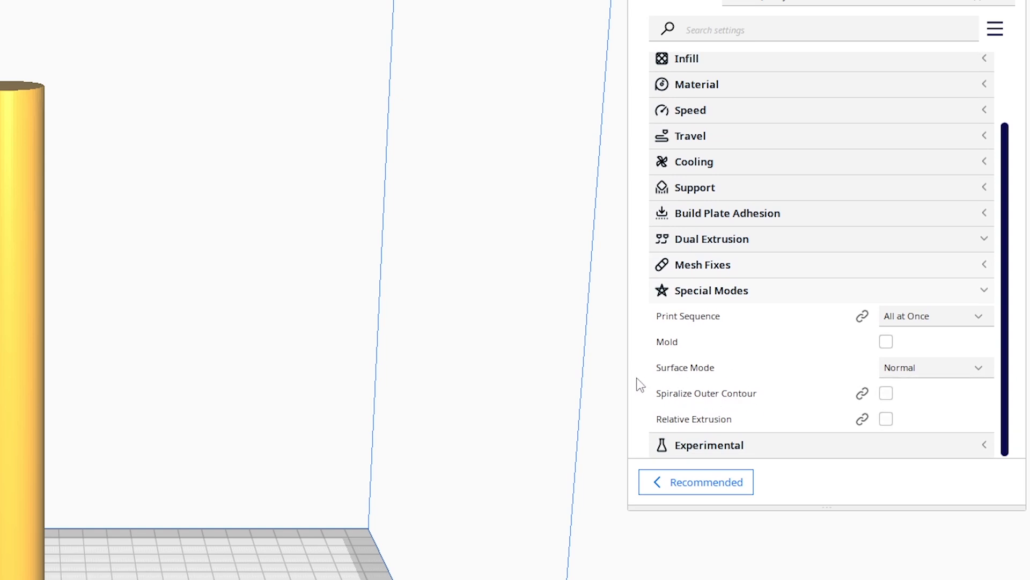
mouse_move(669, 391)
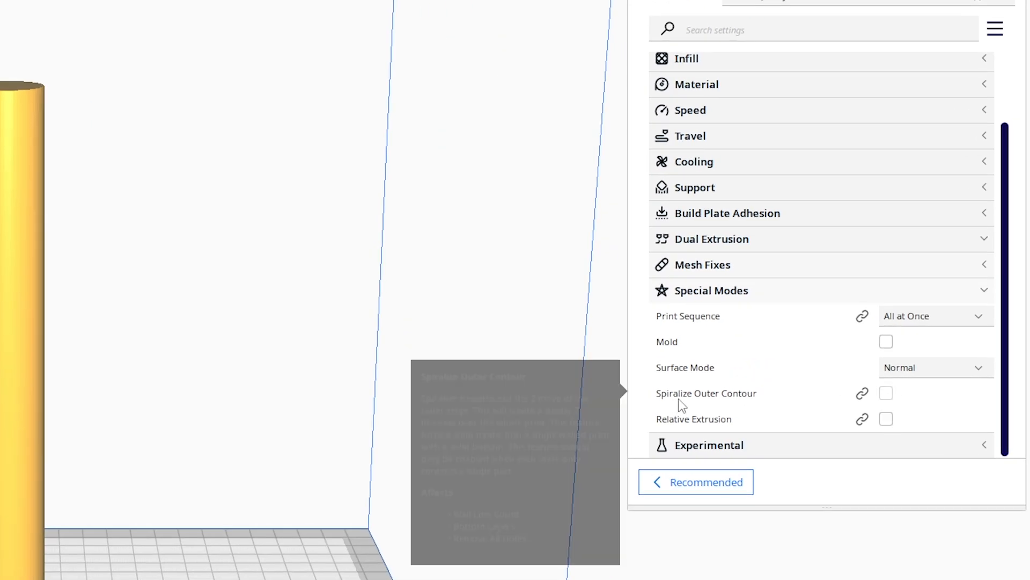
Enable Spiralize Outer Contour and view every layer of the re-sliced tube.
left_click(885, 393)
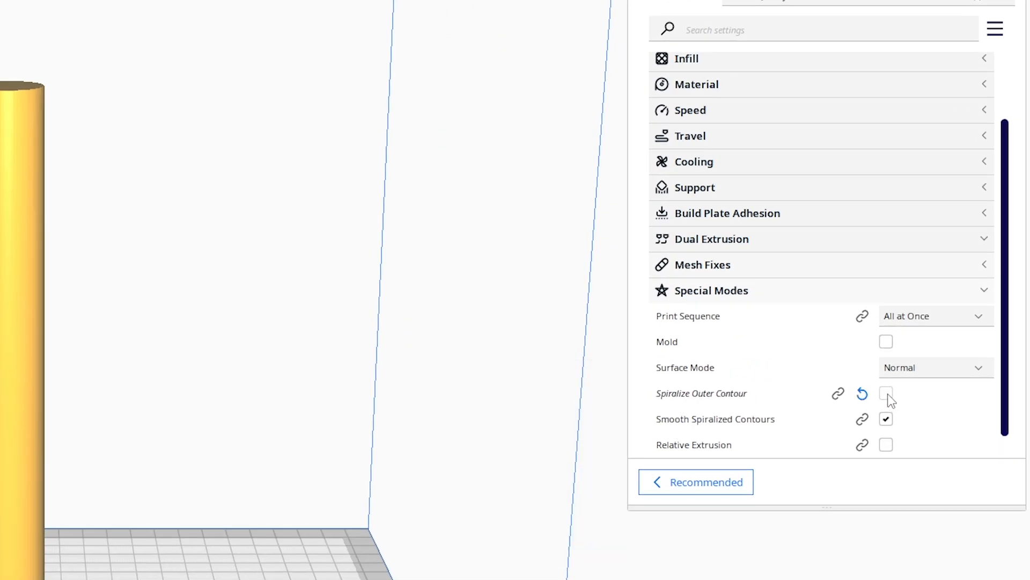
left_click(887, 393)
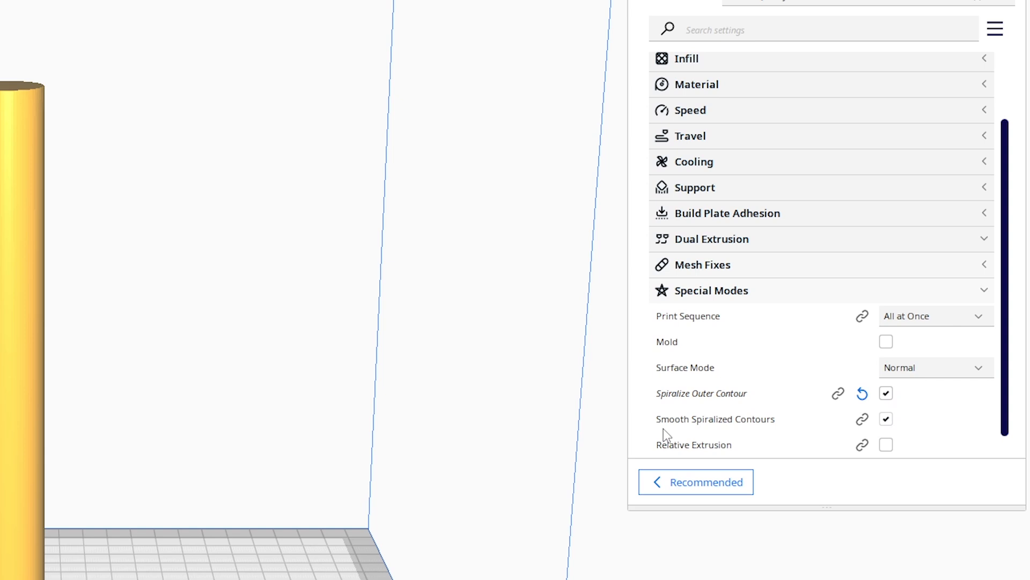
mouse_move(715, 419)
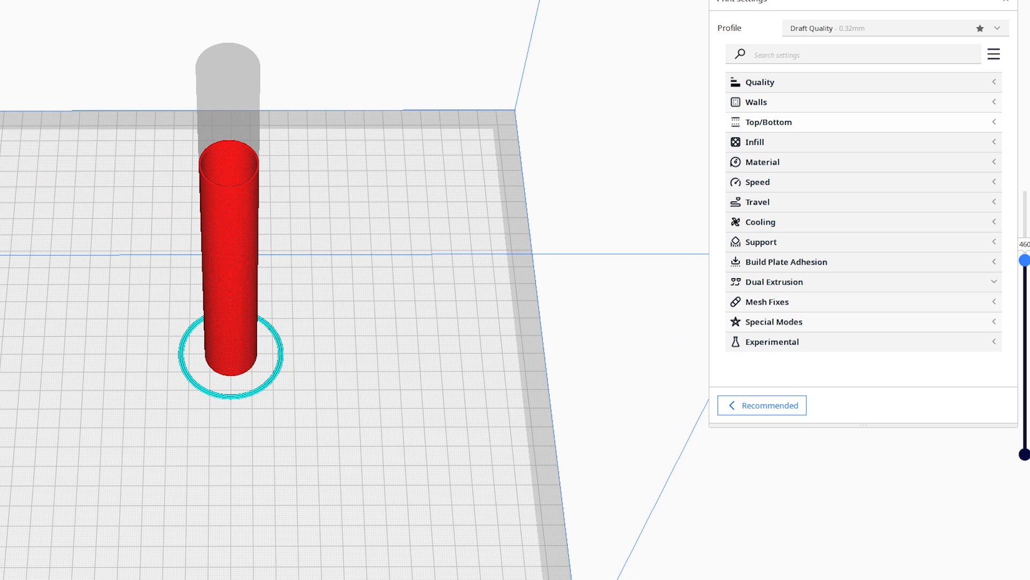
left_click_drag(1023, 261, 1023, 193)
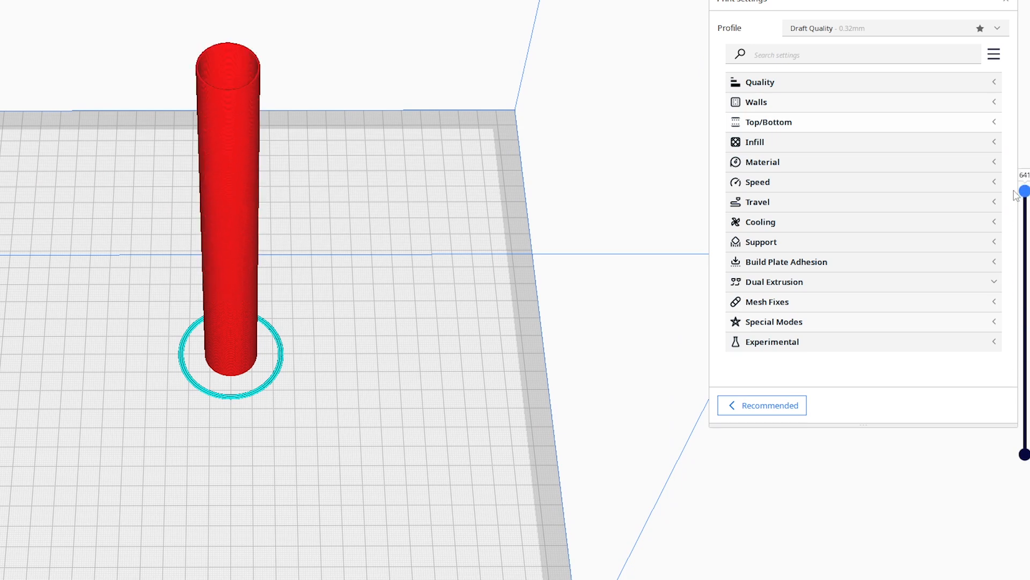
left_click_drag(1022, 192, 1022, 365)
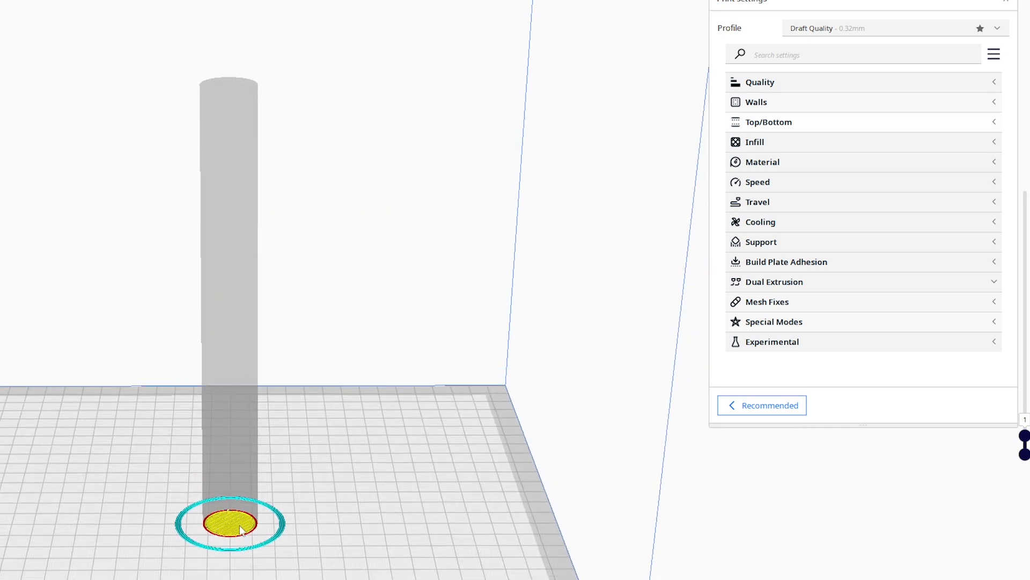
mouse_move(550, 396)
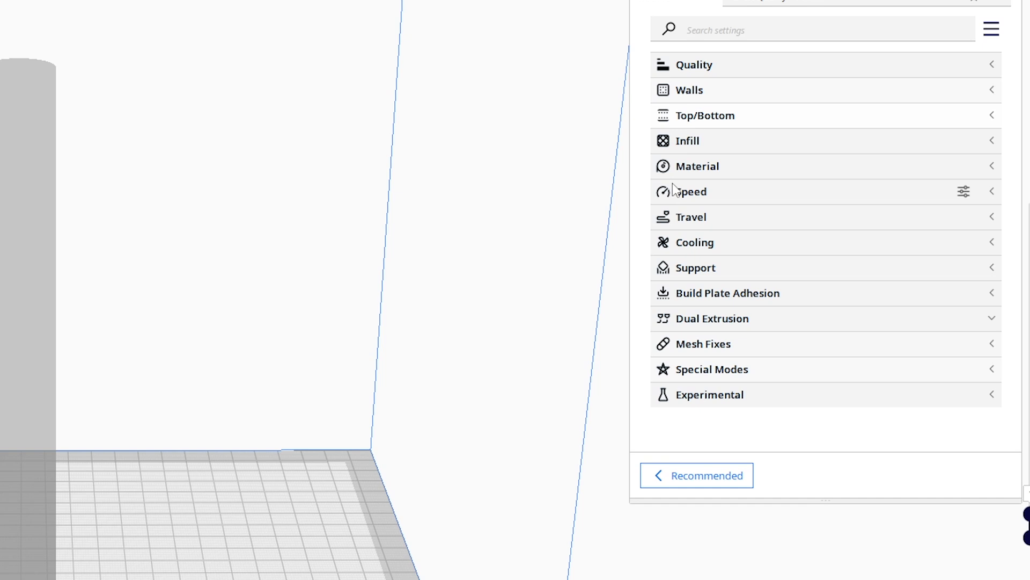
left_click(706, 115)
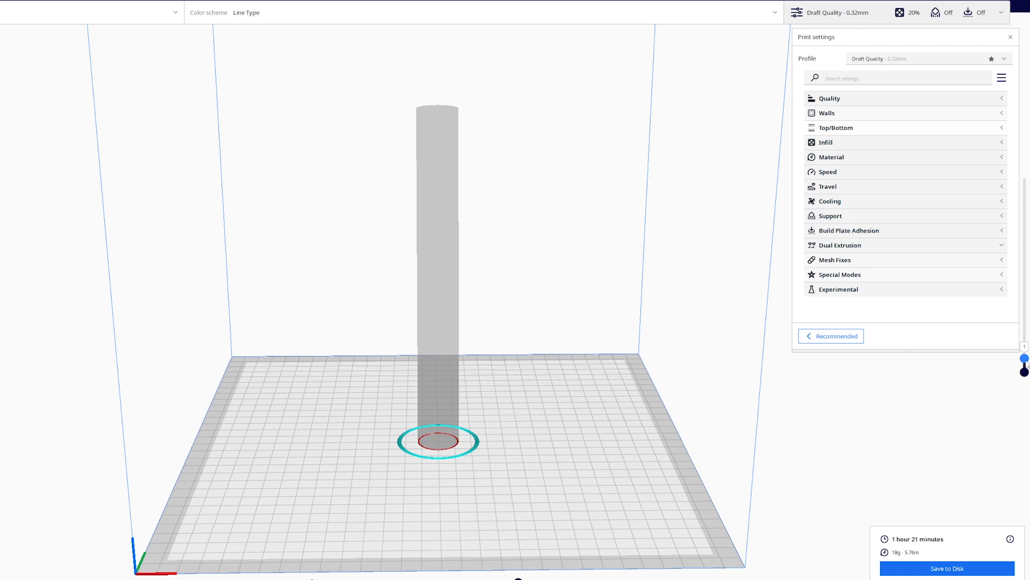
left_click_drag(1025, 360, 1024, 279)
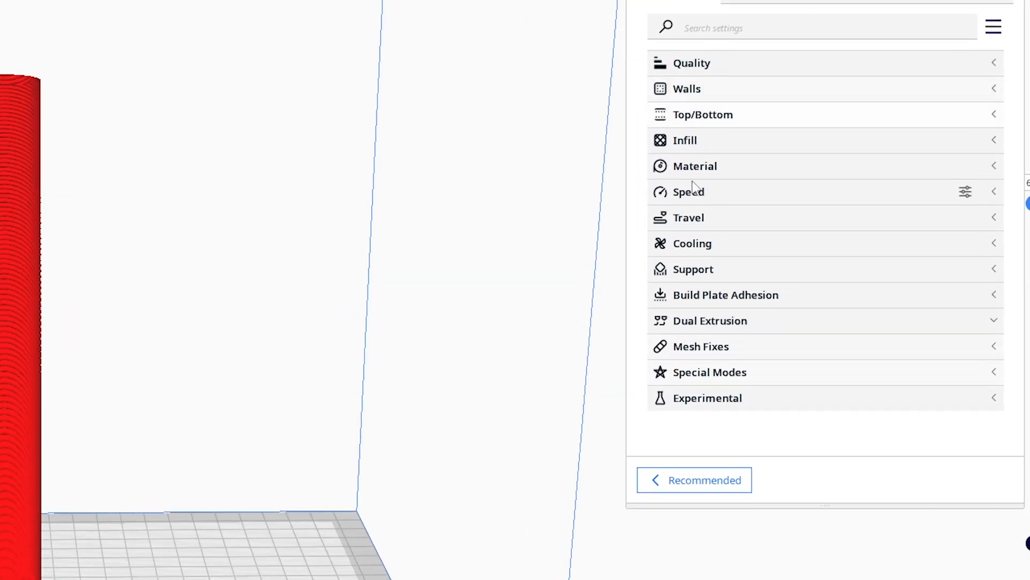
left_click(694, 166)
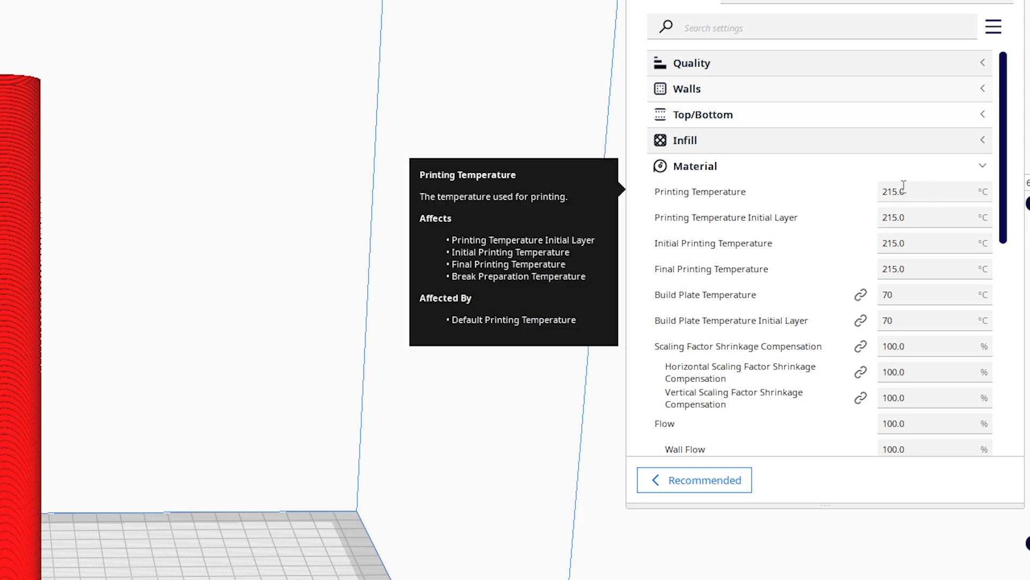
mouse_move(480, 241)
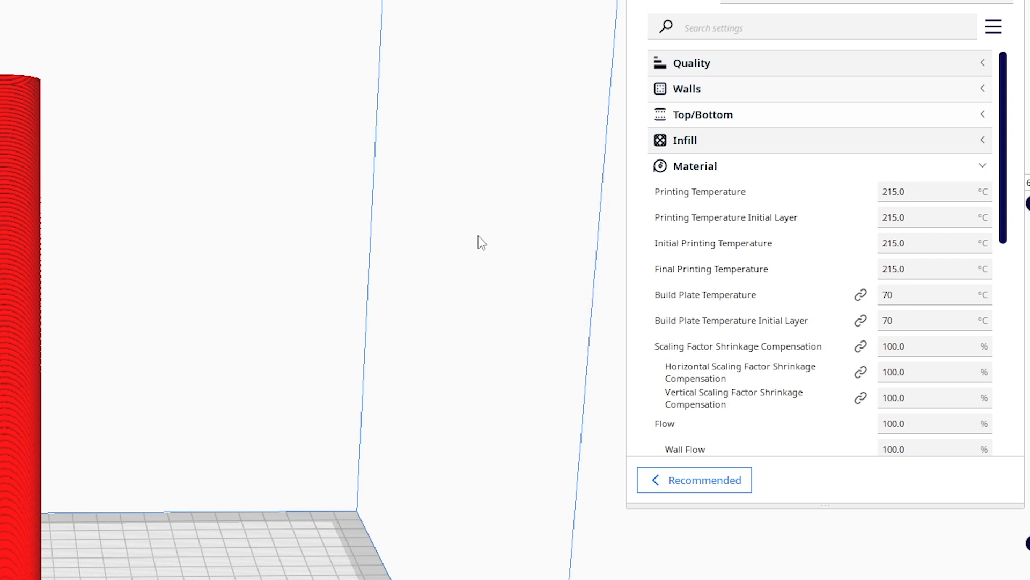
mouse_move(573, 241)
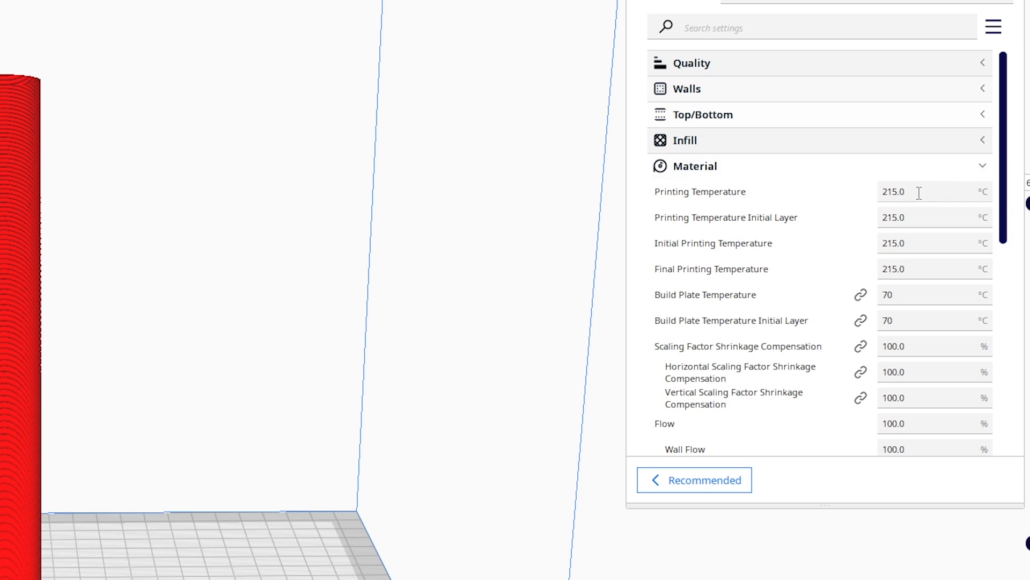
Enter 250 °C as the Printing Temperature.
type("250")
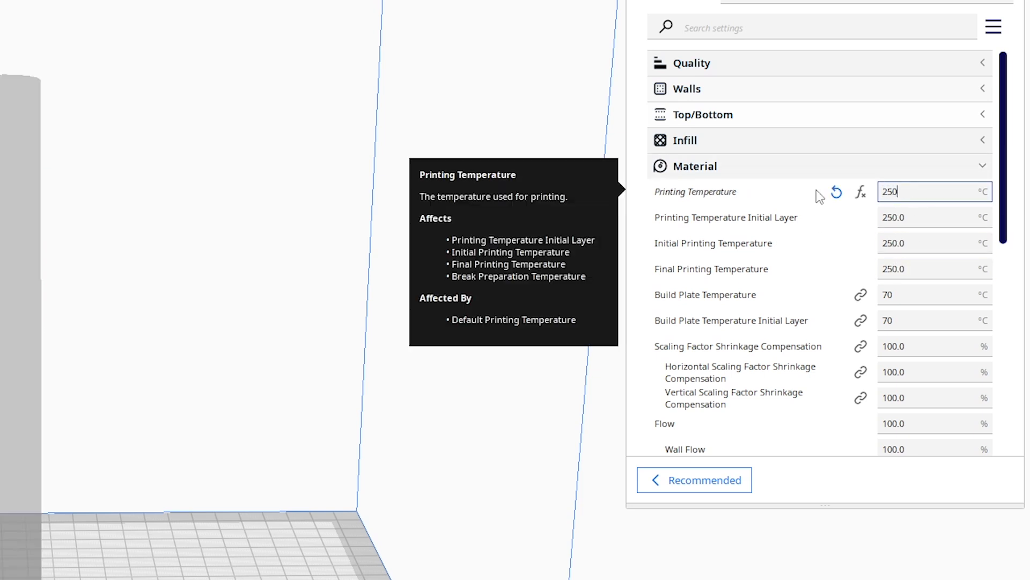
mouse_move(782, 235)
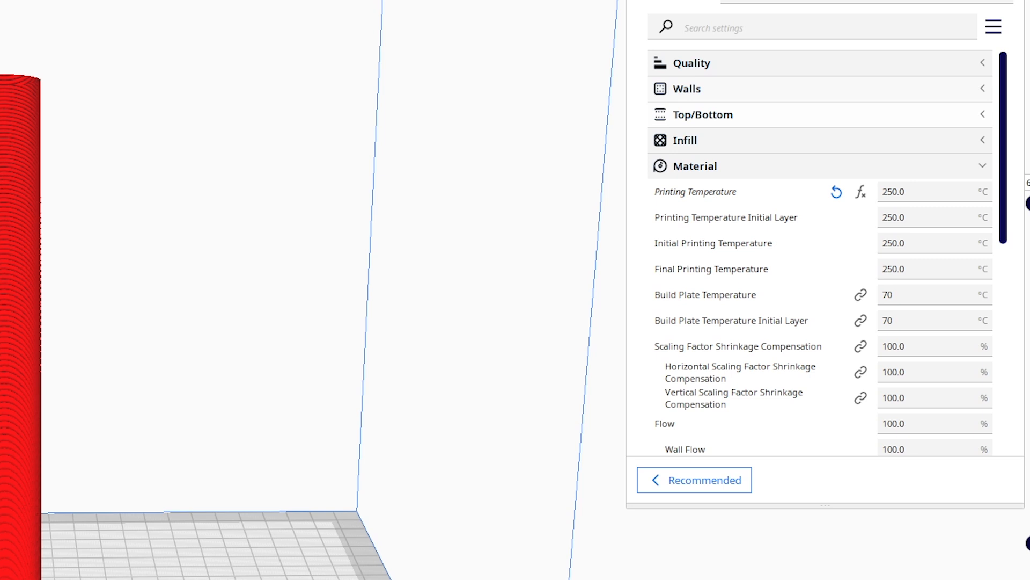
mouse_move(703, 422)
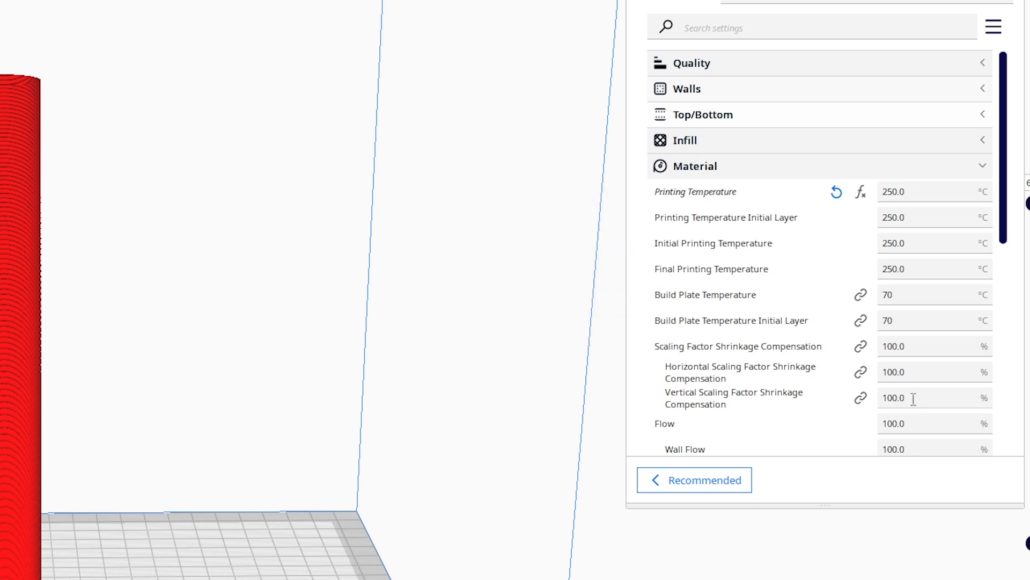
mouse_move(705, 295)
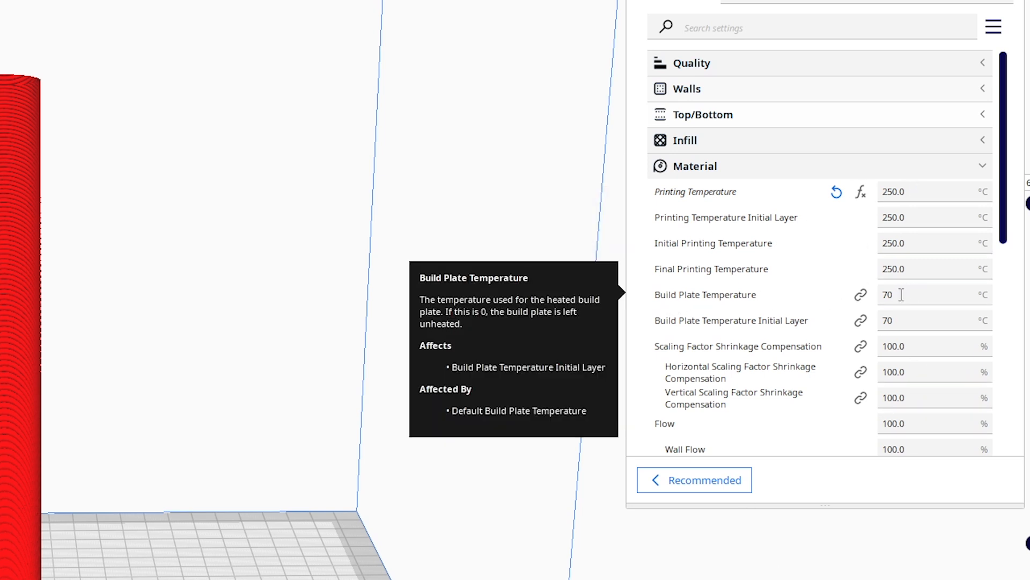
mouse_move(899, 316)
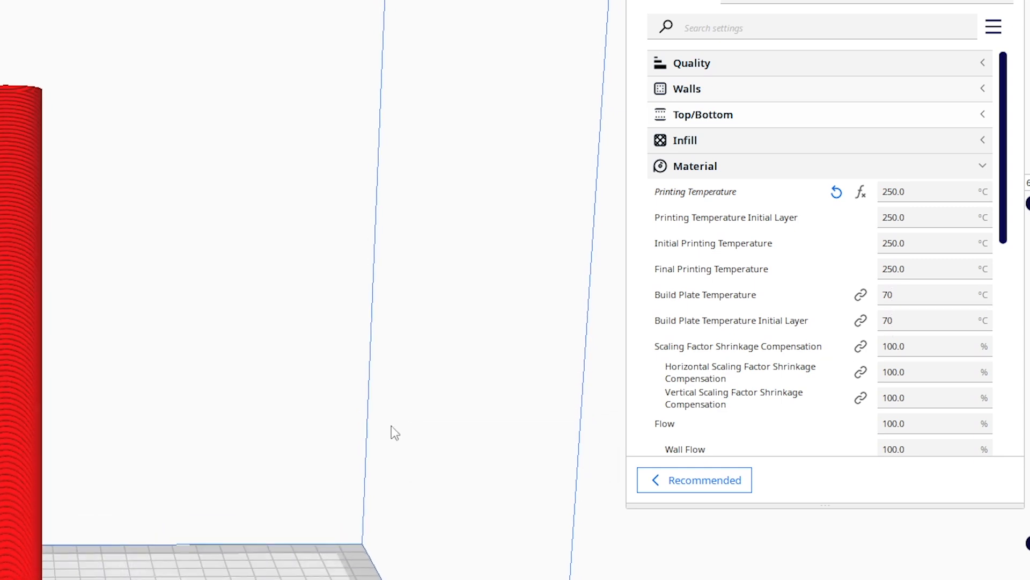
mouse_move(739, 171)
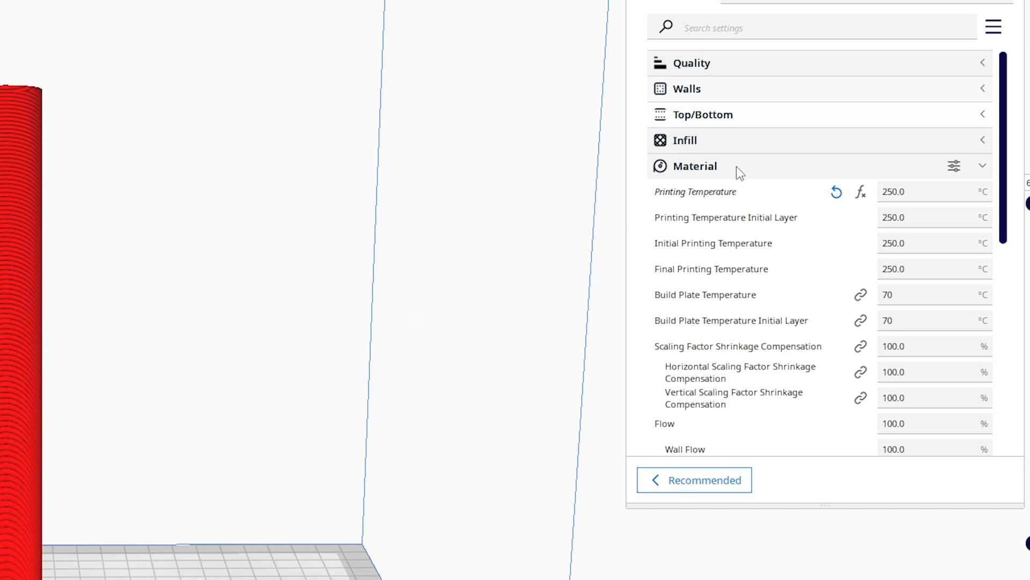
Collapse the Material settings group.
left_click(689, 192)
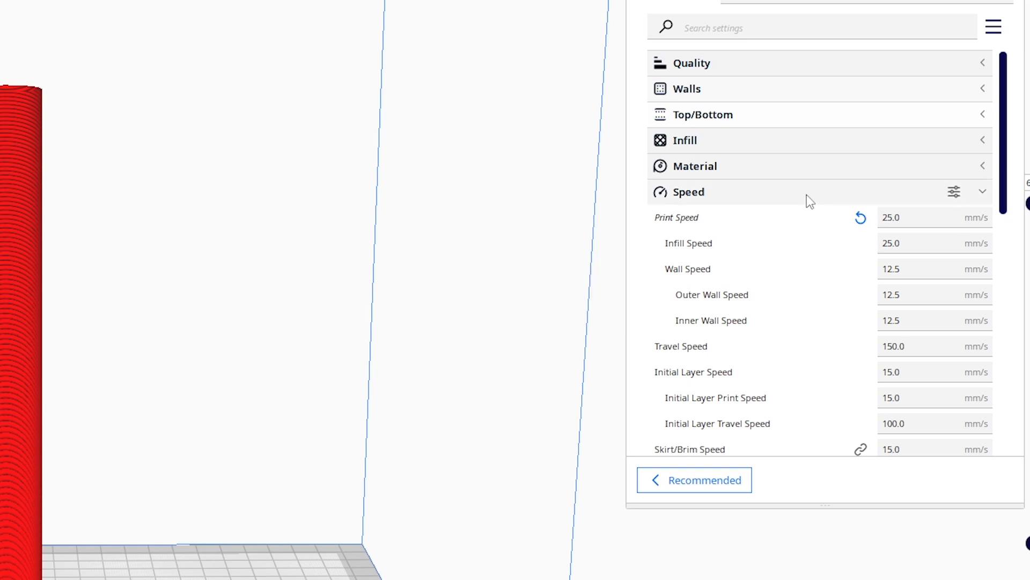
Collapse Speed, expand Cooling, and set Fan Speed to 20%.
left_click(688, 191)
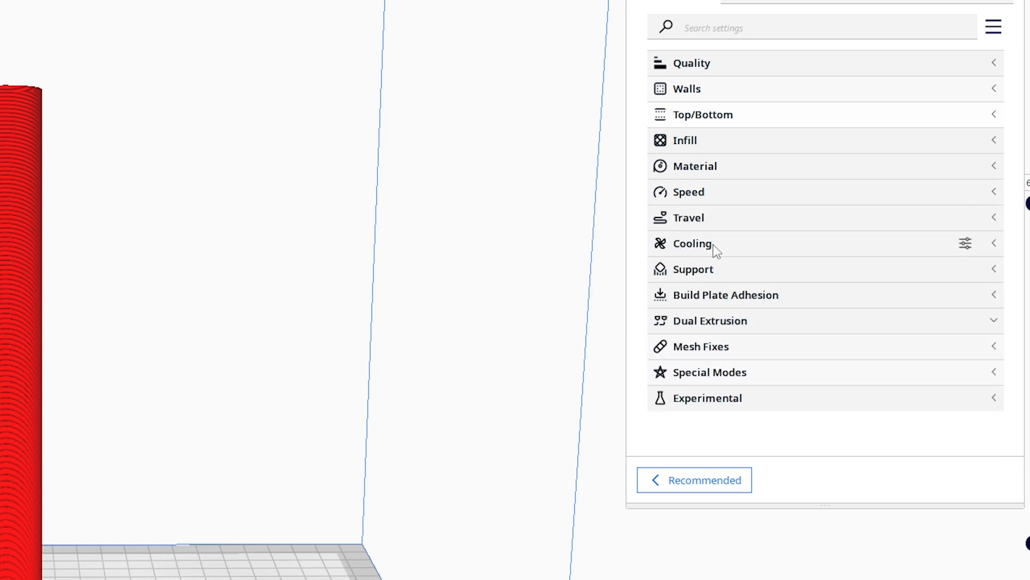
left_click(691, 243)
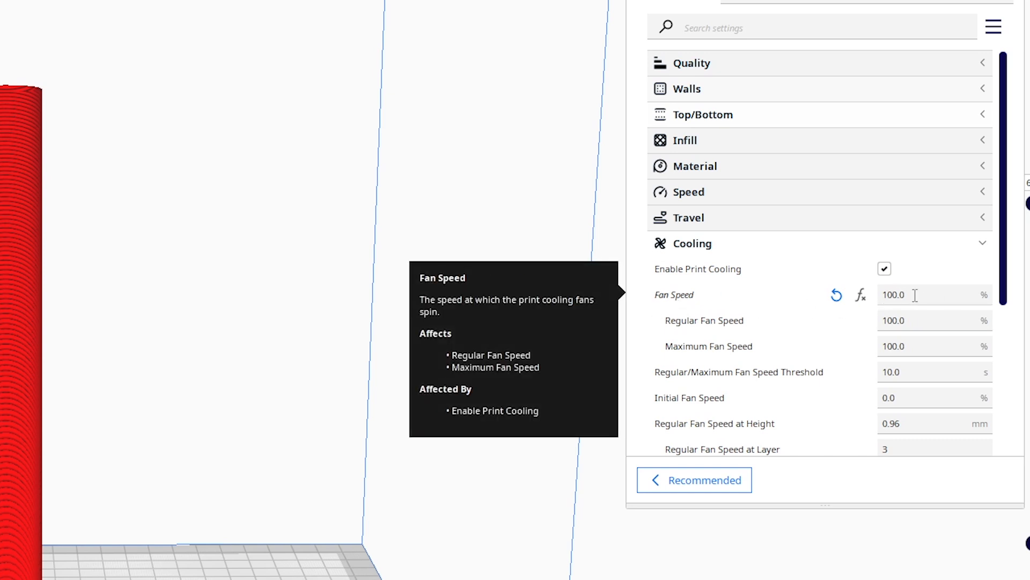
type("20")
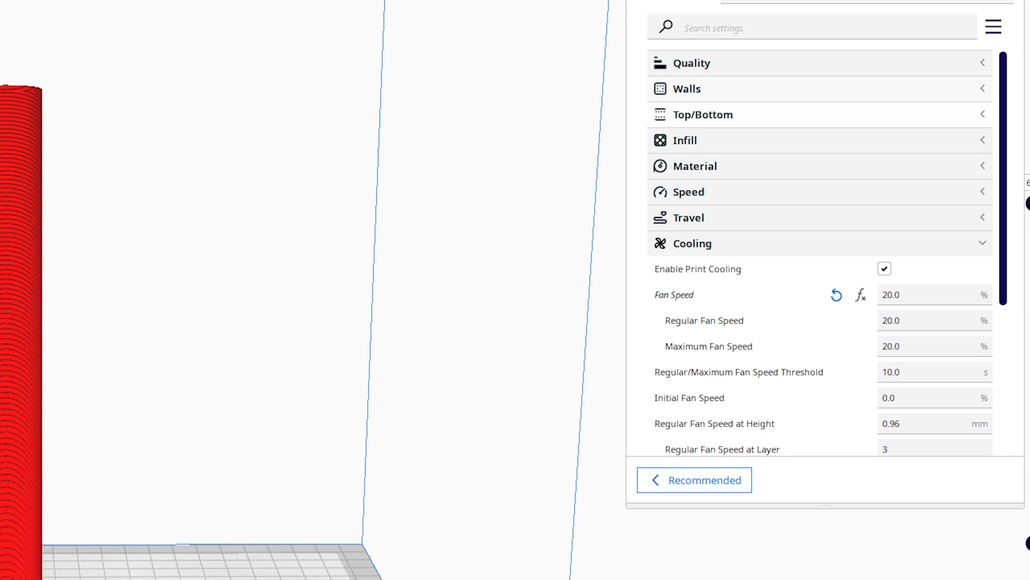
mouse_move(794, 518)
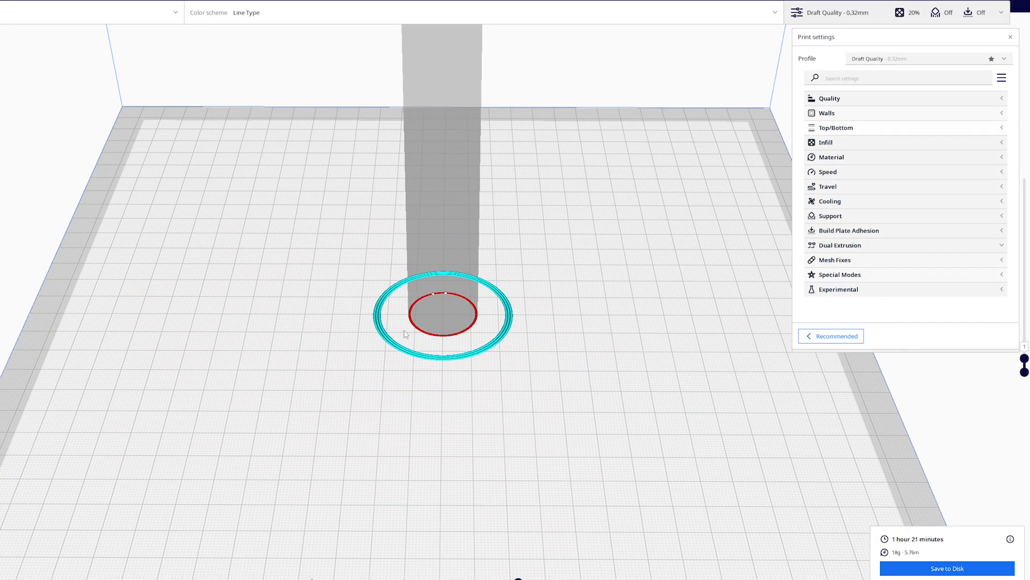
mouse_move(463, 360)
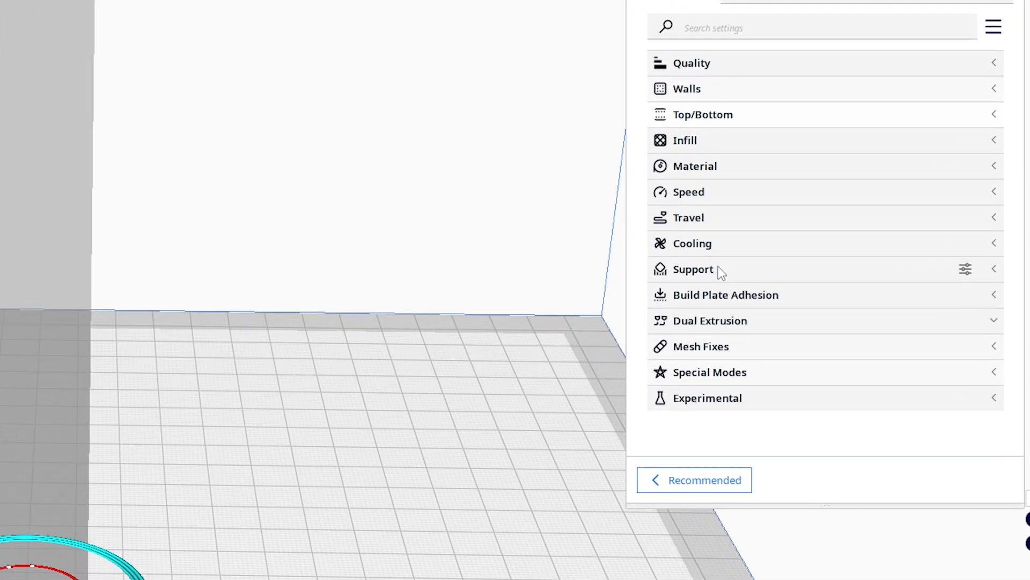
Set Build Plate Adhesion Type to Brim, 8 mm wide with 9 lines.
left_click(725, 294)
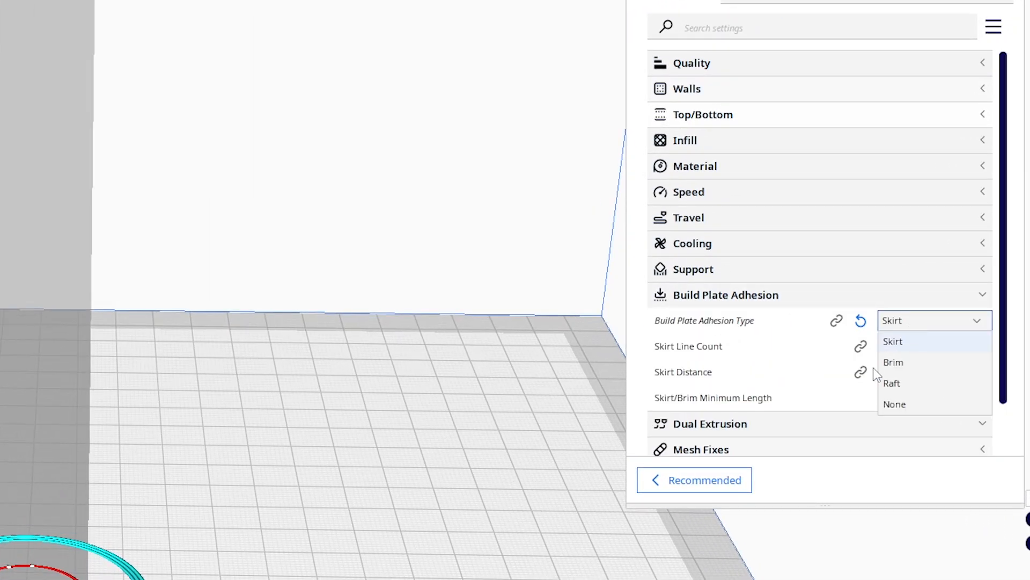
left_click(893, 362)
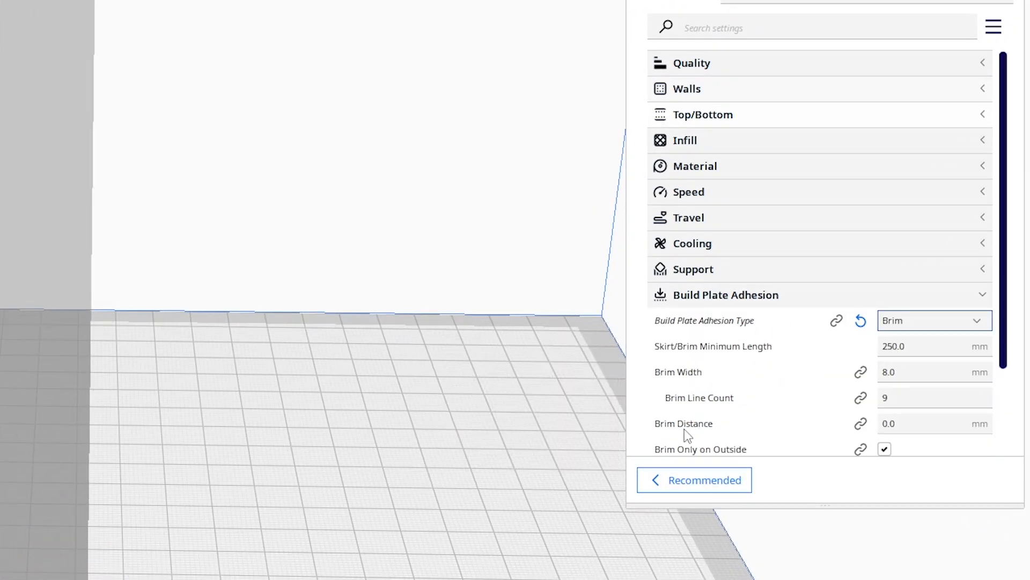
mouse_move(699, 398)
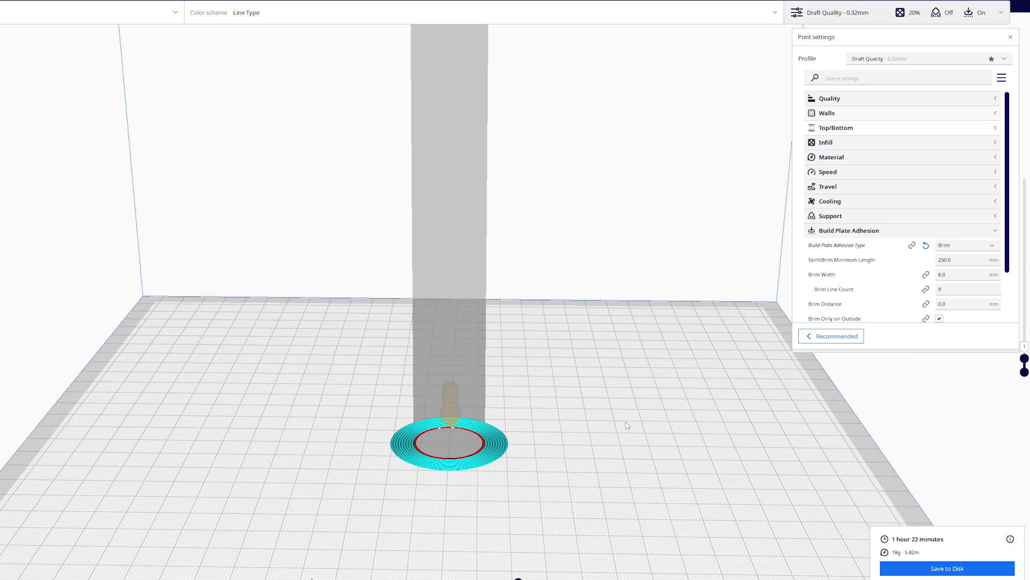
mouse_move(957, 369)
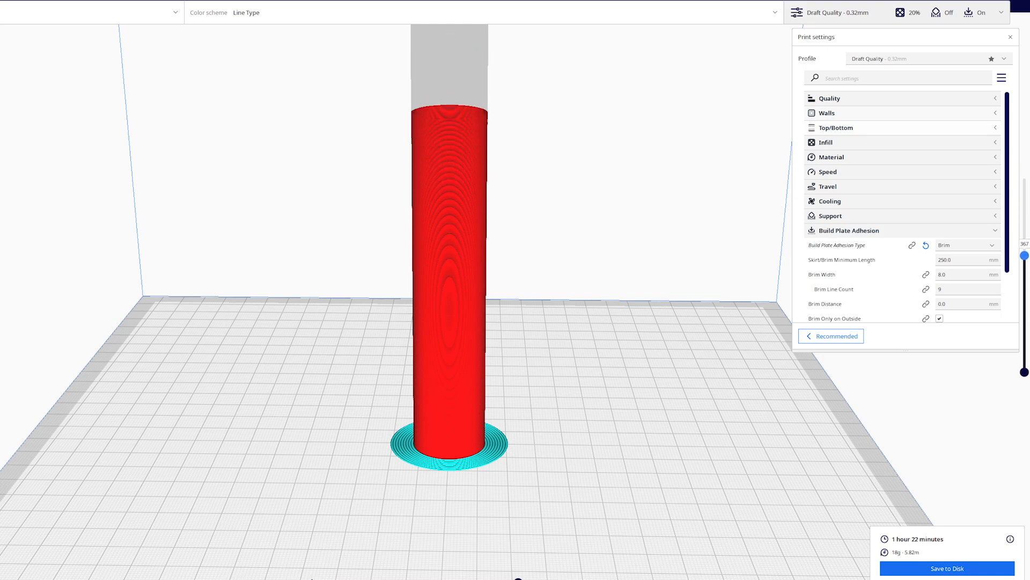
left_click(849, 231)
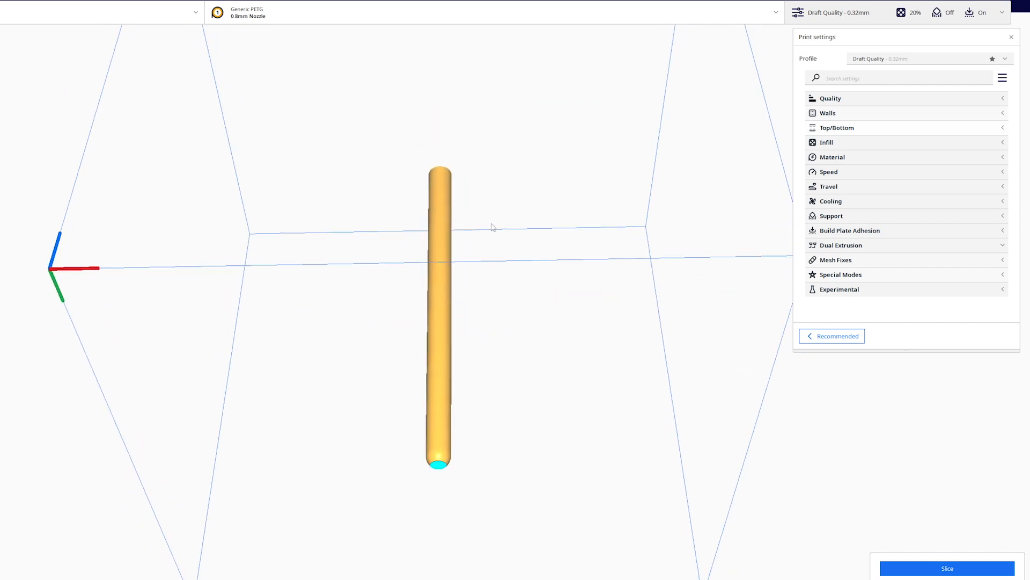
mouse_move(404, 468)
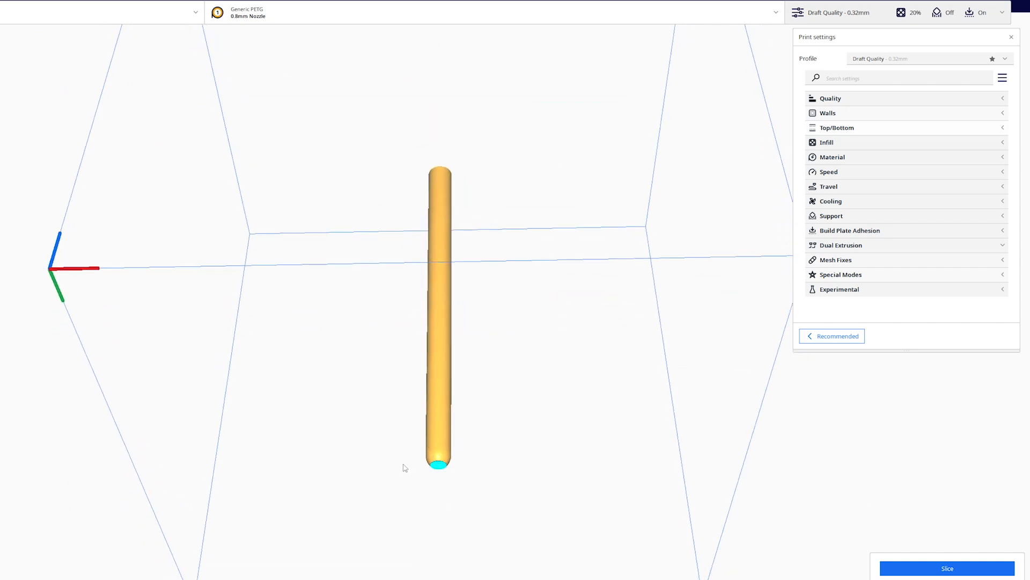
mouse_move(454, 481)
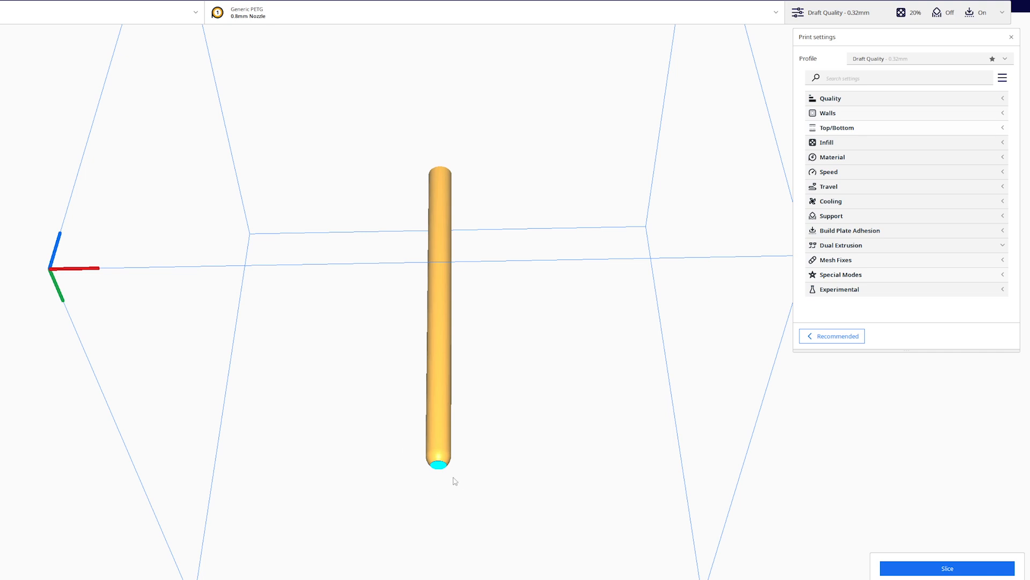
mouse_move(428, 489)
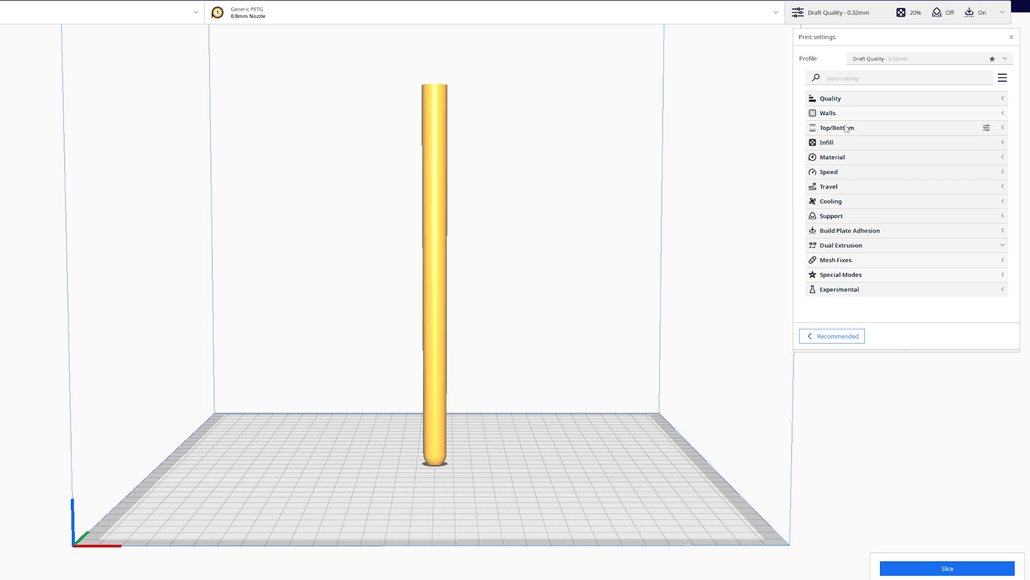
mouse_move(849, 145)
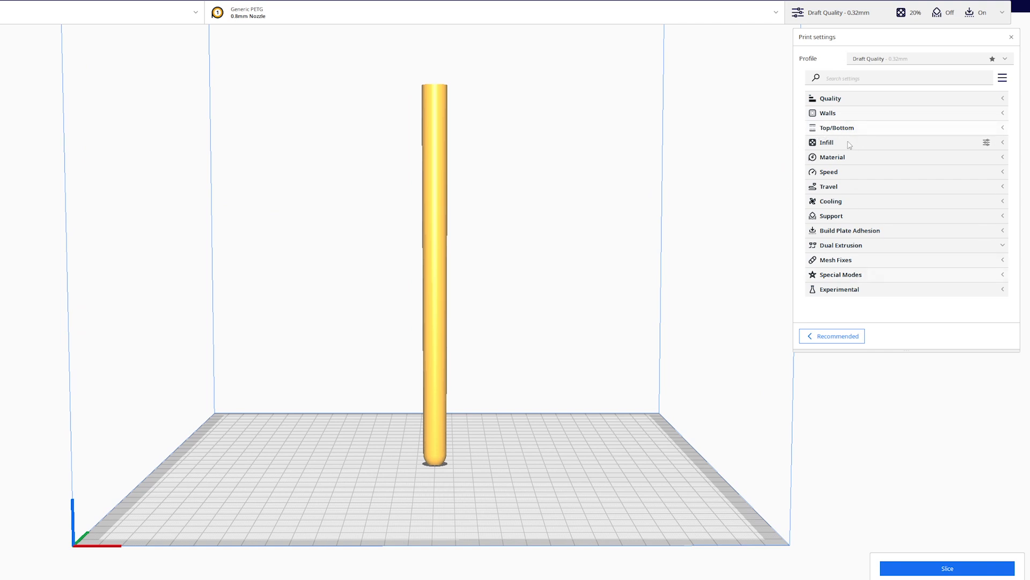
Set Bottom Layers to 5, re-slice the tube (42 min, 9 g), and inspect the bottom layers.
left_click(837, 128)
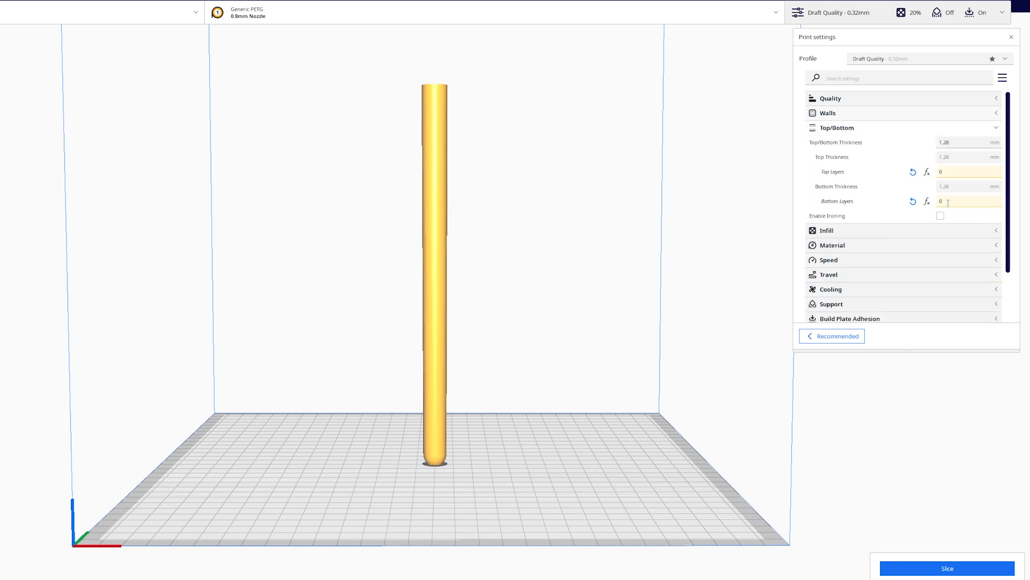
type("5")
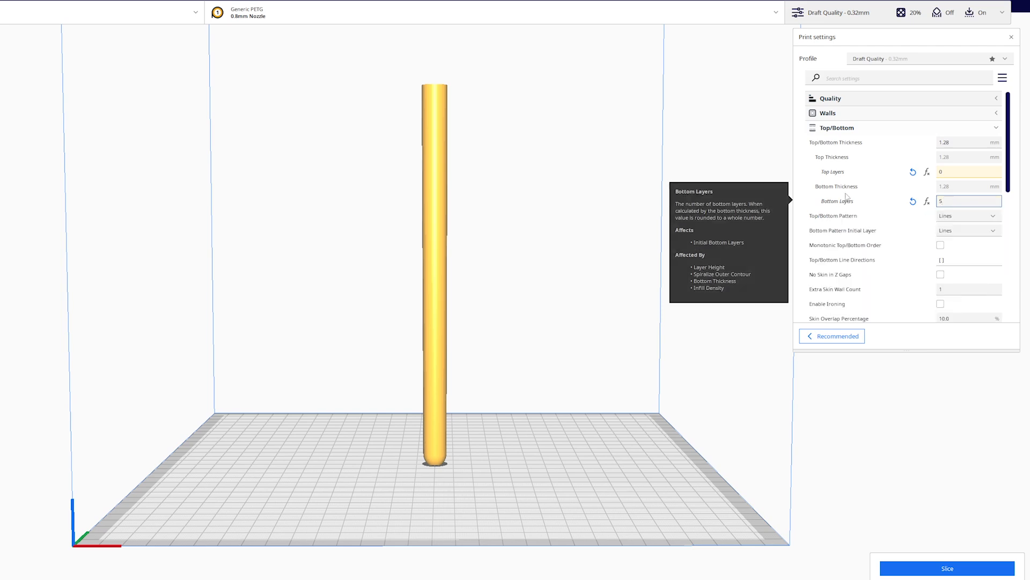
left_click(946, 568)
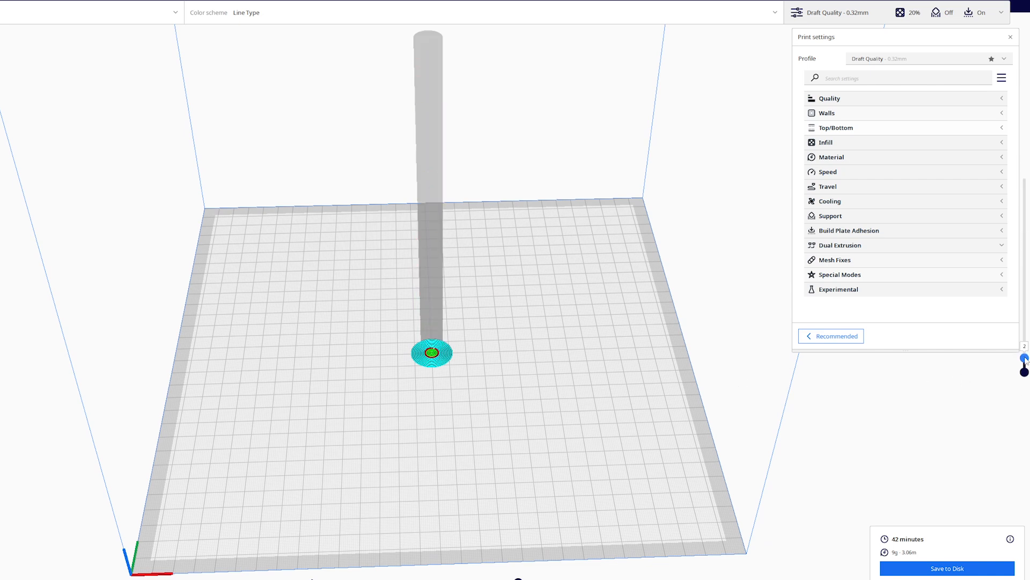
left_click_drag(1024, 360, 1024, 348)
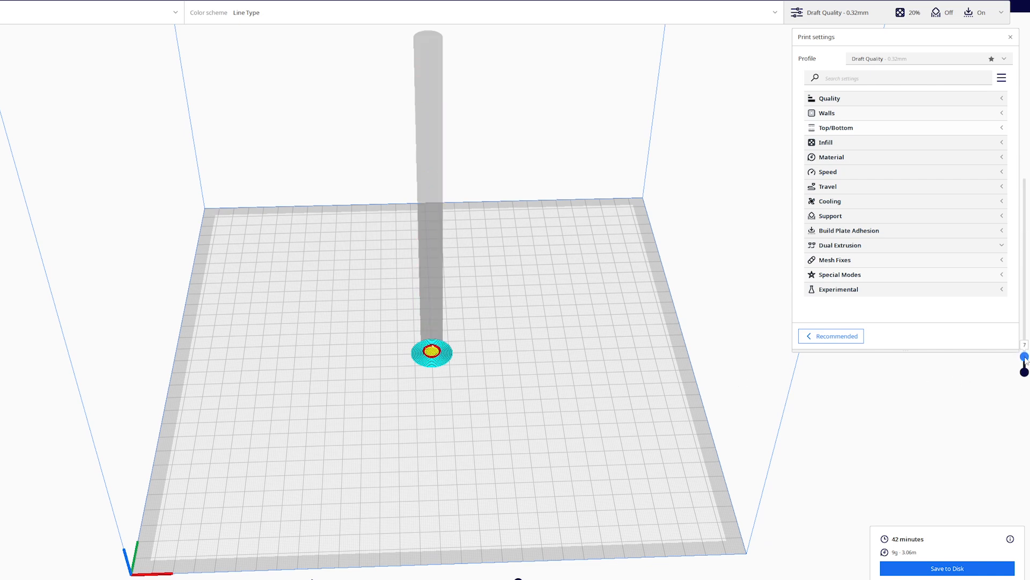